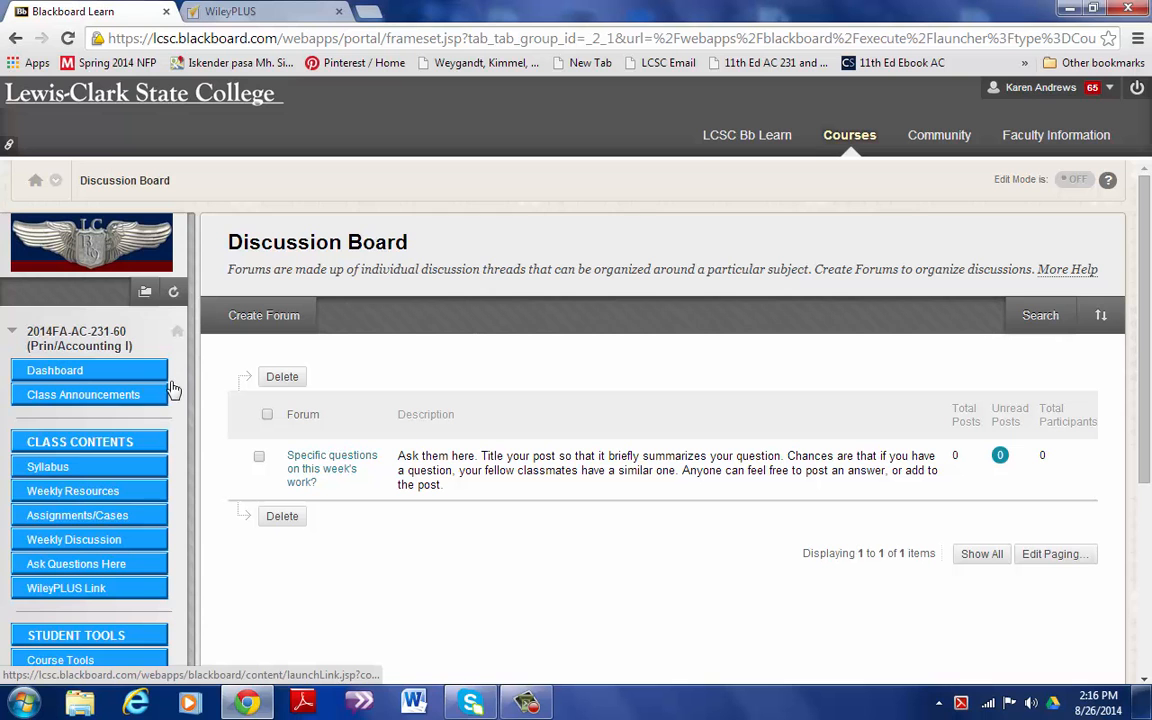
Step: Read through the First Week of Class announcement, then go to the Syllabus page
{"action": "left_click", "coordinate": [848, 134]}
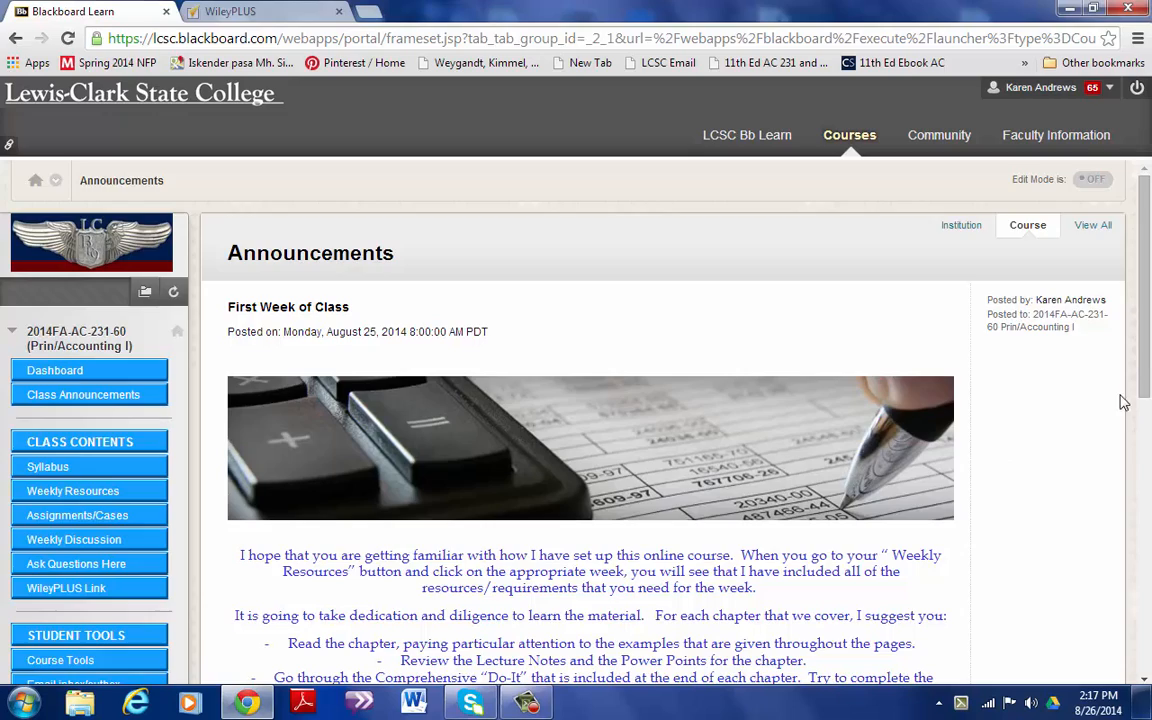
{"action": "scroll", "scroll_direction": "down", "scroll_amount": 3}
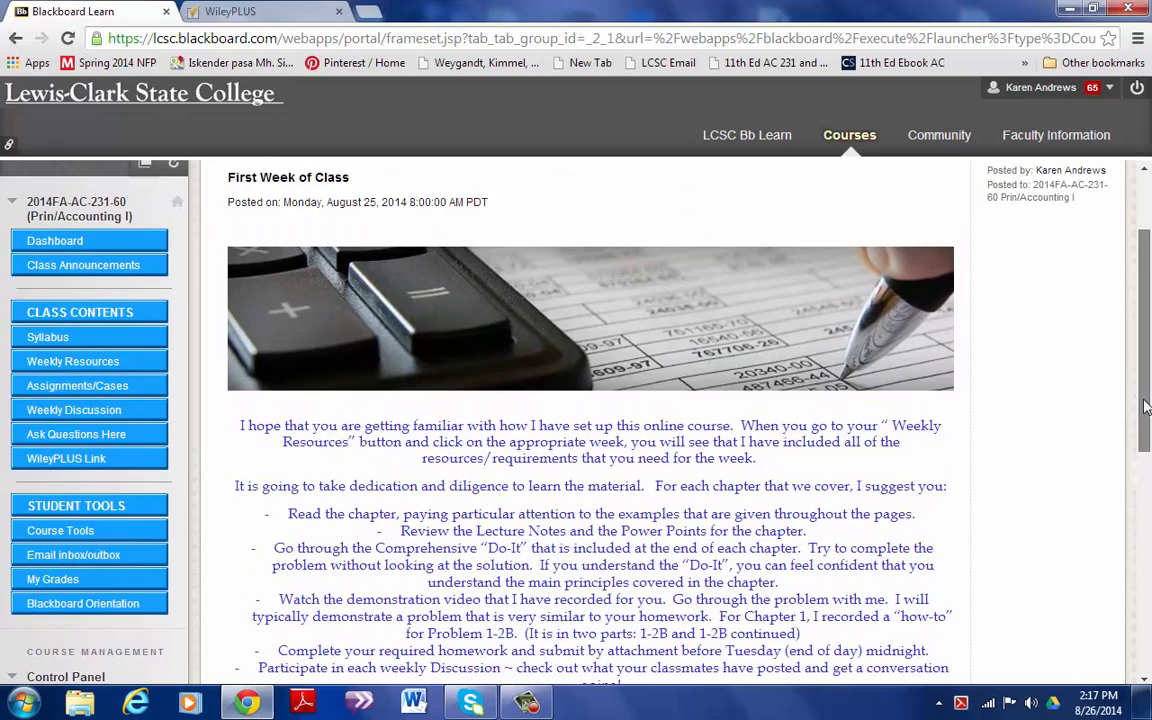
{"action": "scroll", "scroll_direction": "down", "scroll_amount": 3}
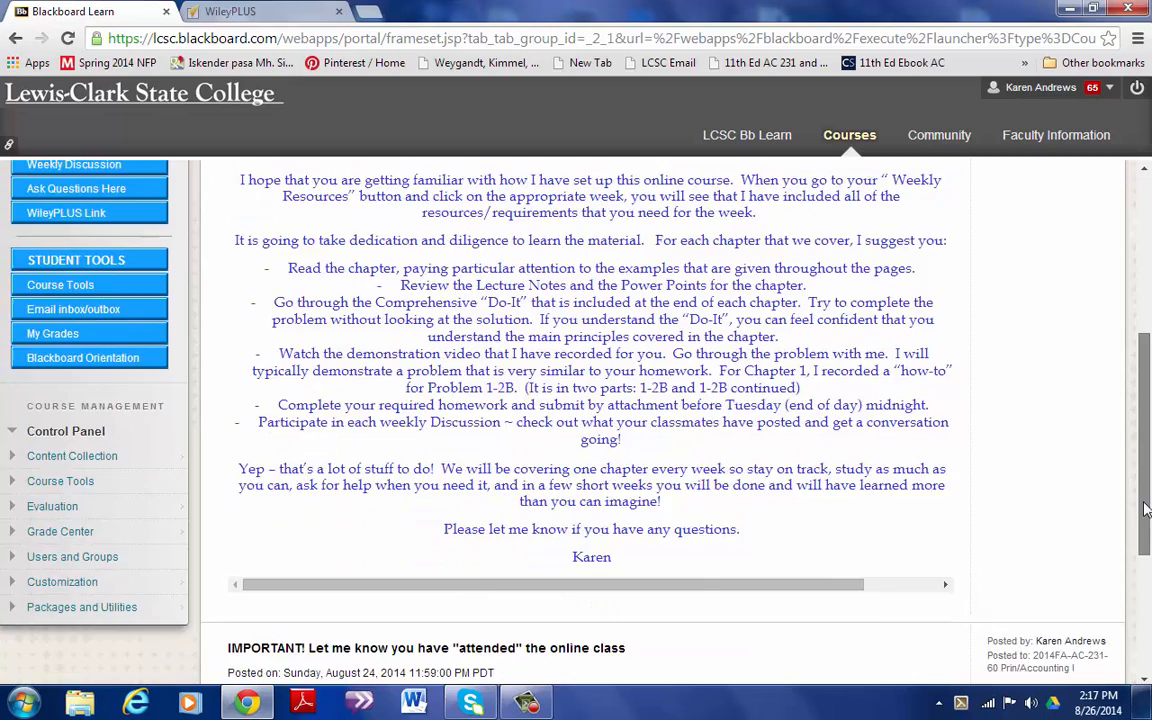
{"action": "left_click", "coordinate": [48, 466]}
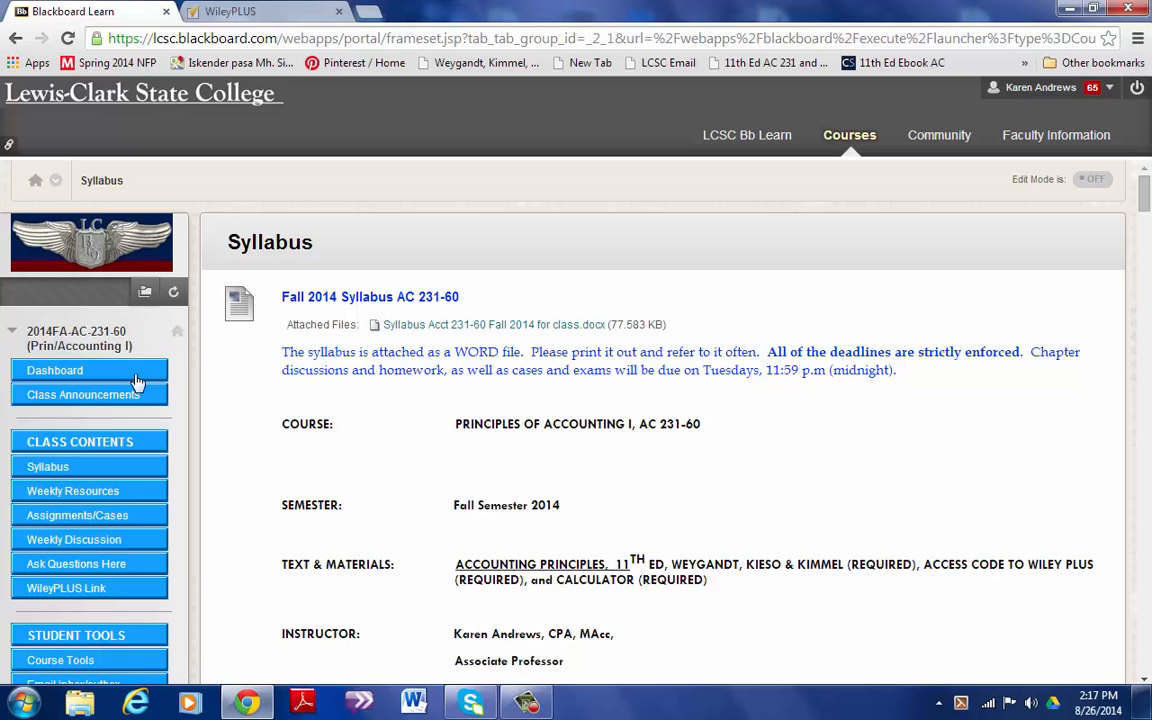
Step: Reach the Ch 01 Assignment submission page via Weekly Resources > Week 01 Chapter 1, then switch to WileyPLUS
{"action": "left_click", "coordinate": [72, 490]}
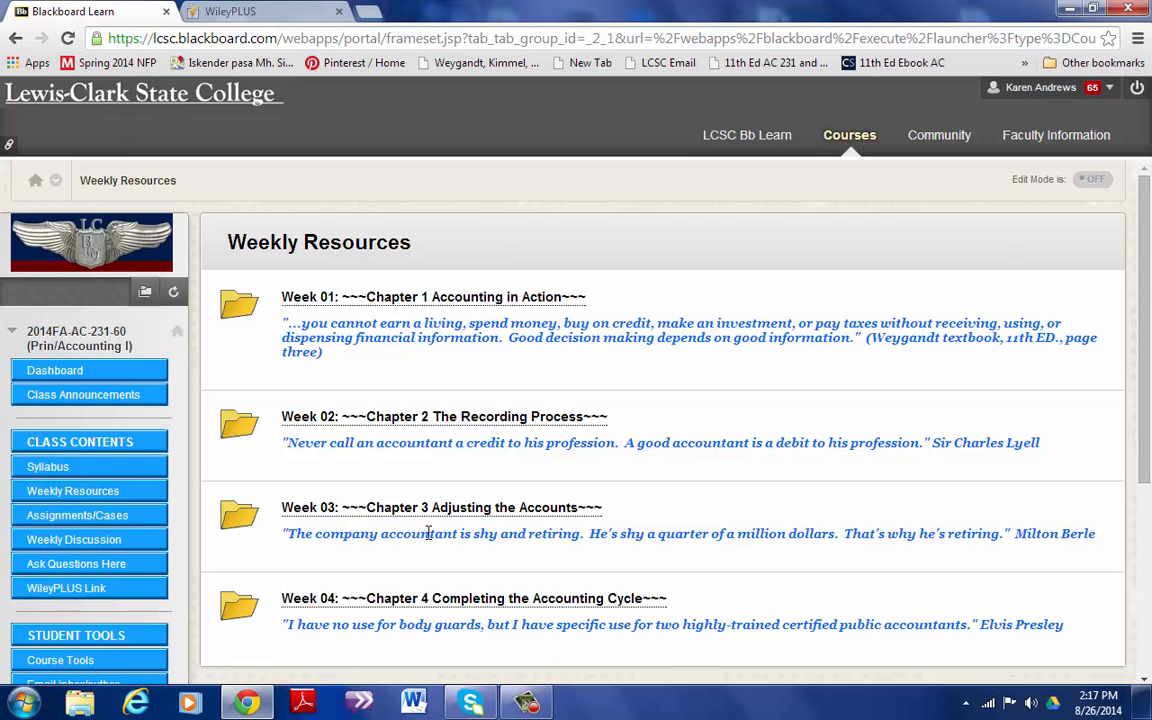
{"action": "left_click", "coordinate": [432, 296]}
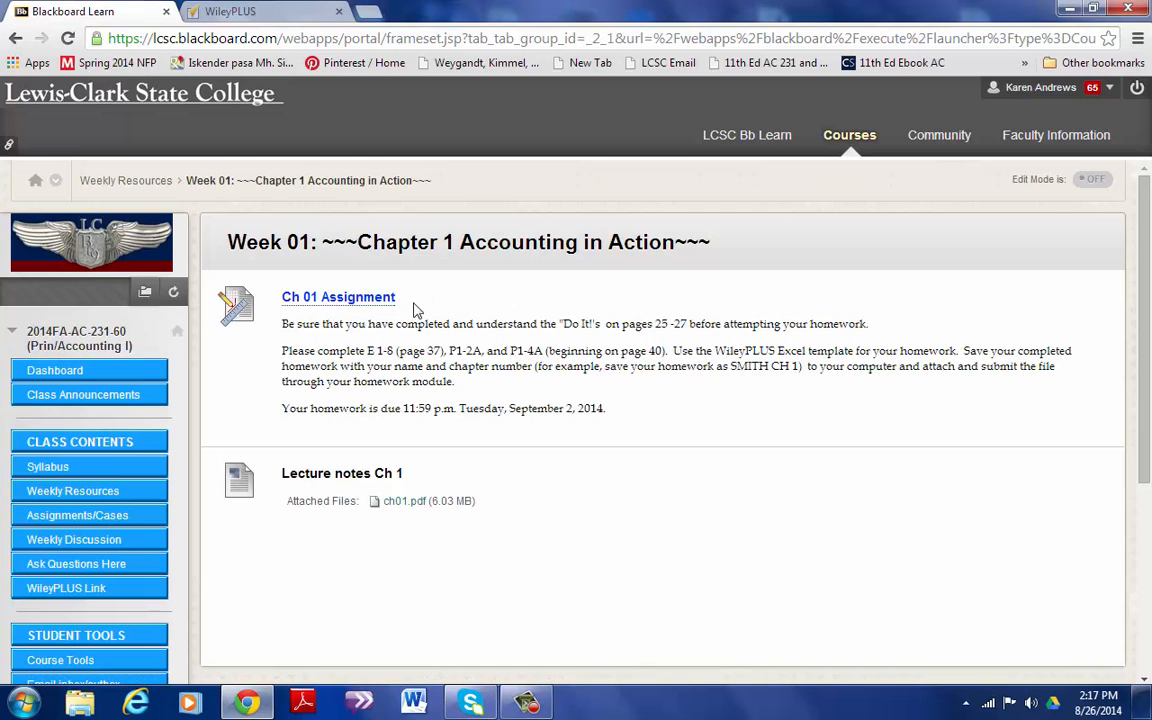
{"action": "mouse_move", "coordinate": [364, 590]}
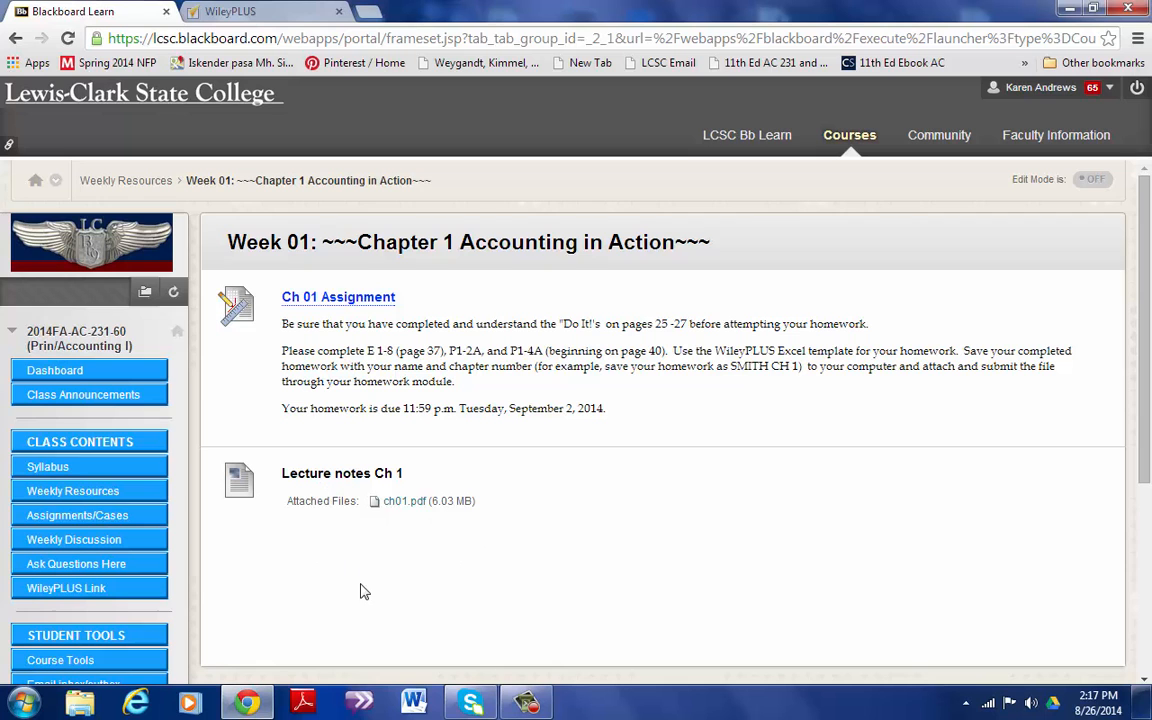
{"action": "mouse_move", "coordinate": [338, 296]}
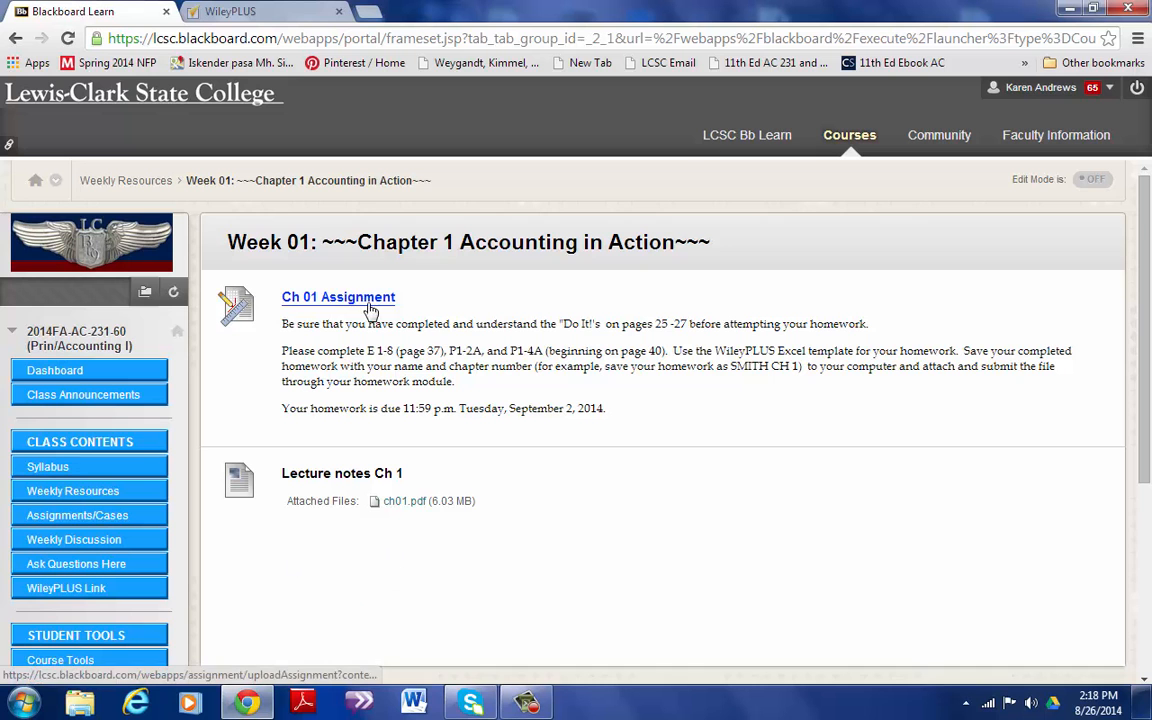
{"action": "left_click", "coordinate": [338, 296]}
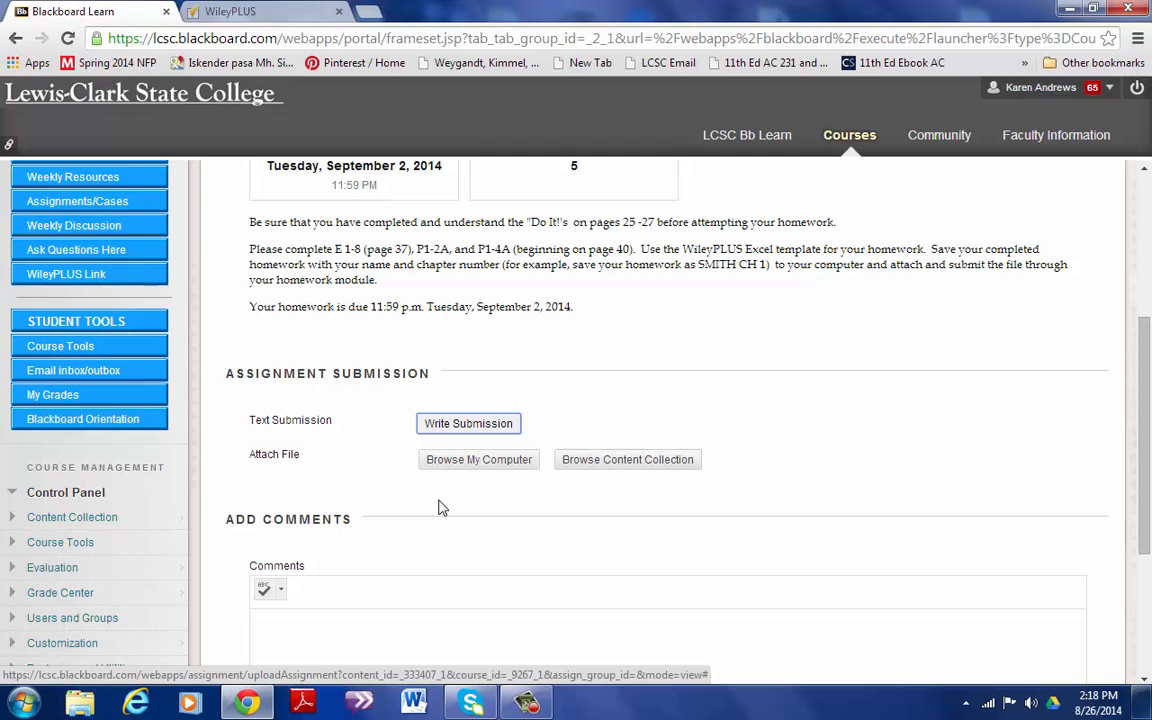
{"action": "left_click", "coordinate": [232, 12]}
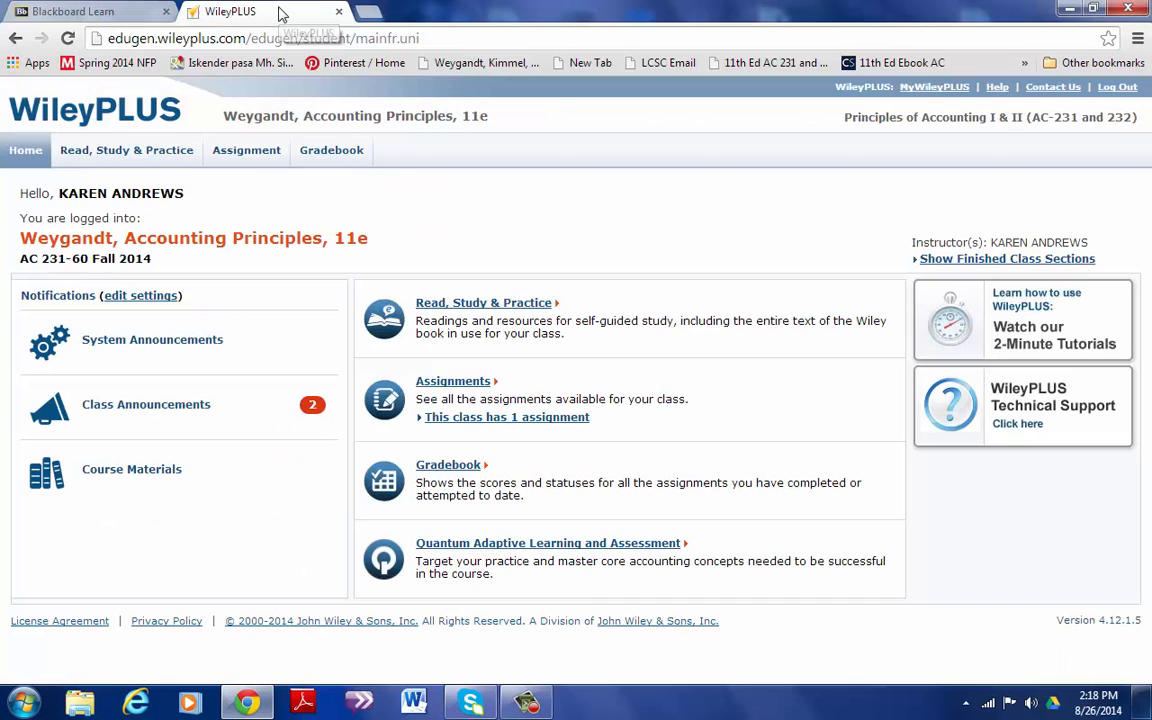
{"action": "mouse_move", "coordinate": [420, 220]}
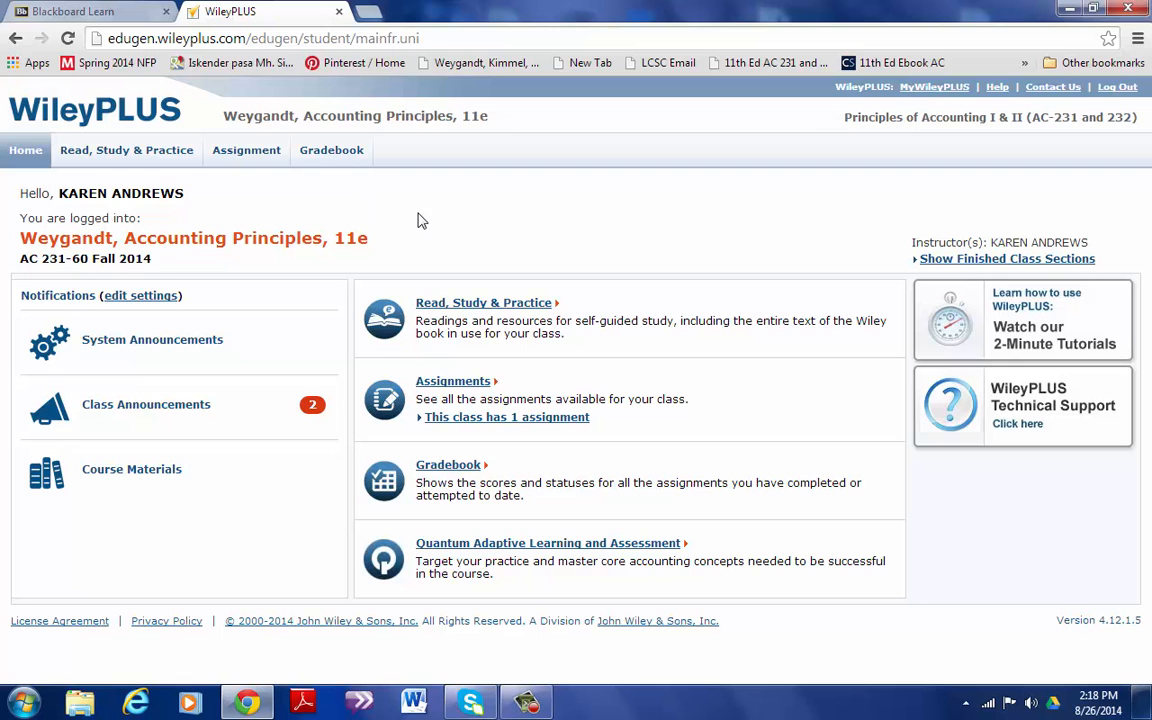
{"action": "mouse_move", "coordinate": [560, 268]}
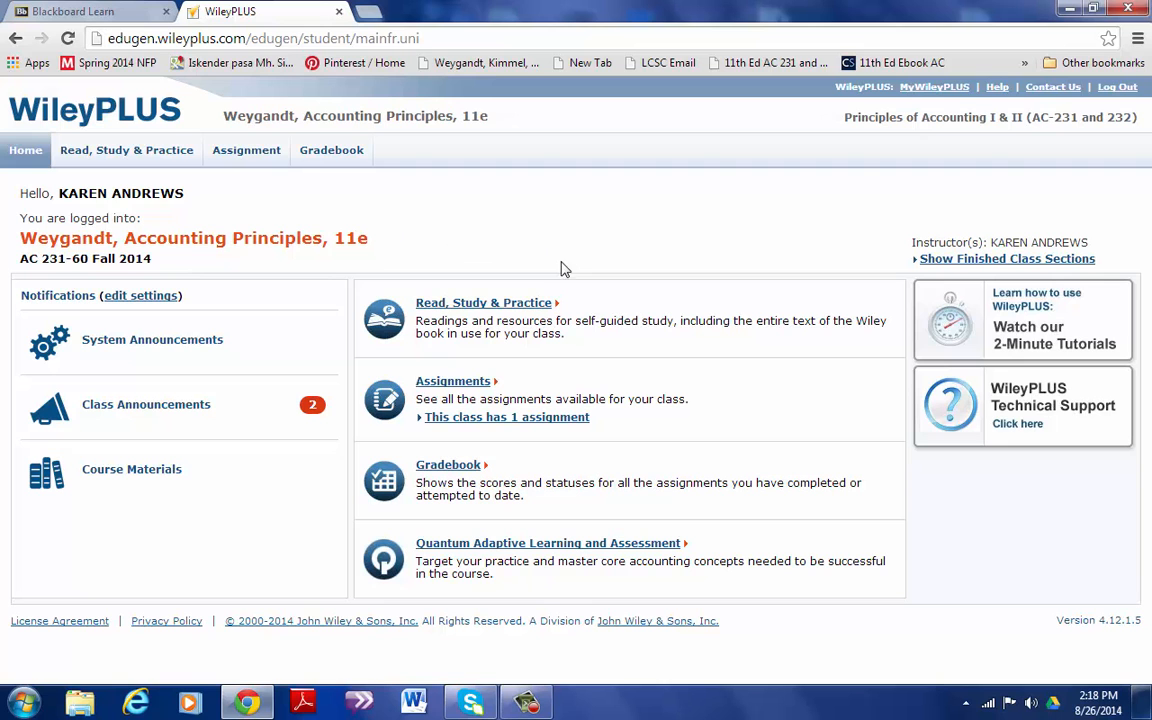
Step: Show the Read, Study & Practice contents for Chapter 1 Accounting in Action
{"action": "left_click", "coordinate": [126, 150]}
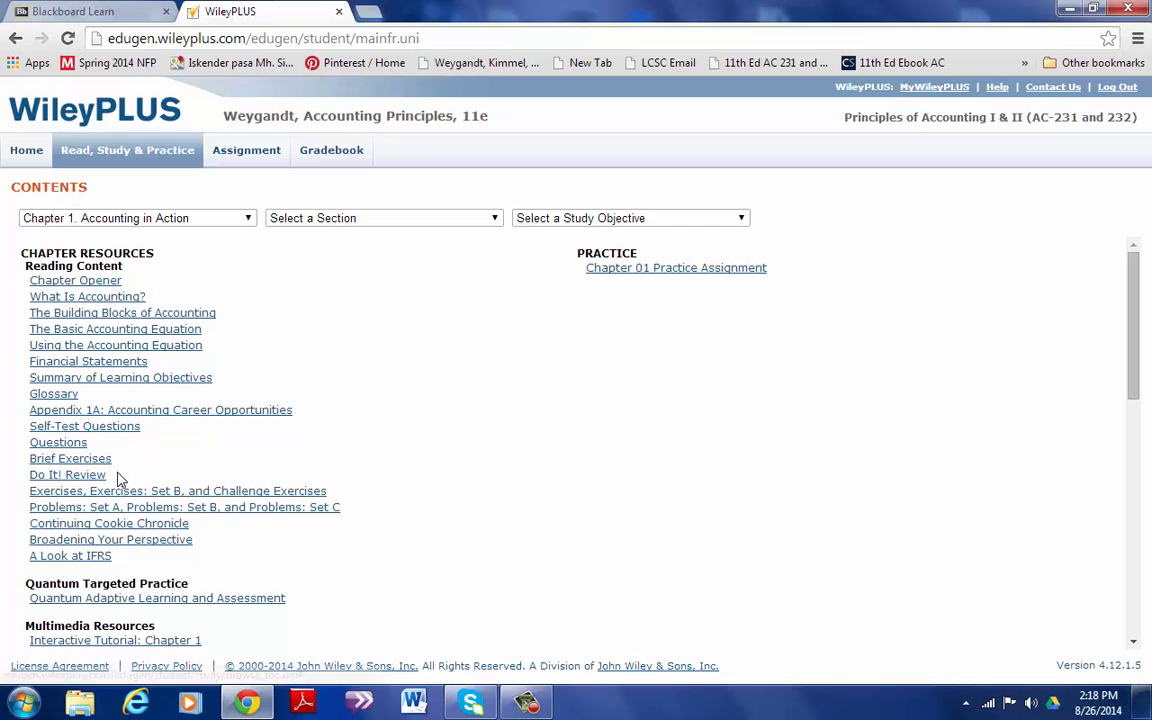
Step: Download the Excel Working Papers: Chapter 1 file and open it from the download bar
{"action": "scroll", "scroll_direction": "down", "scroll_amount": 3}
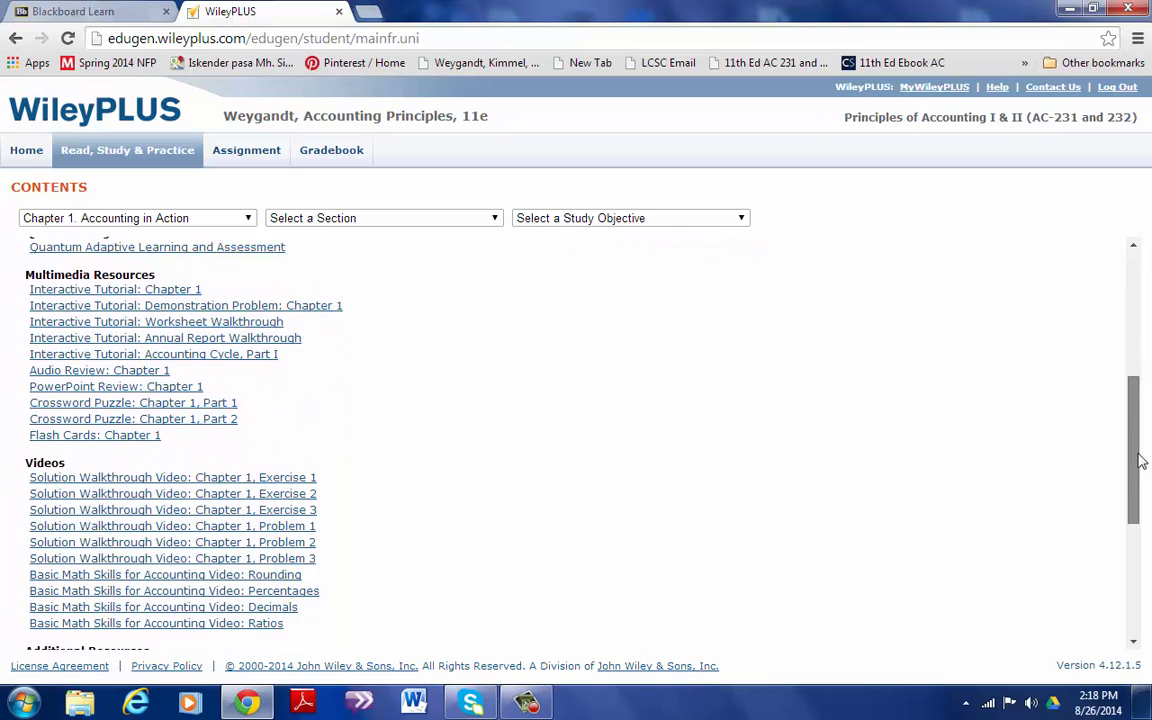
{"action": "scroll", "scroll_direction": "down", "scroll_amount": 3}
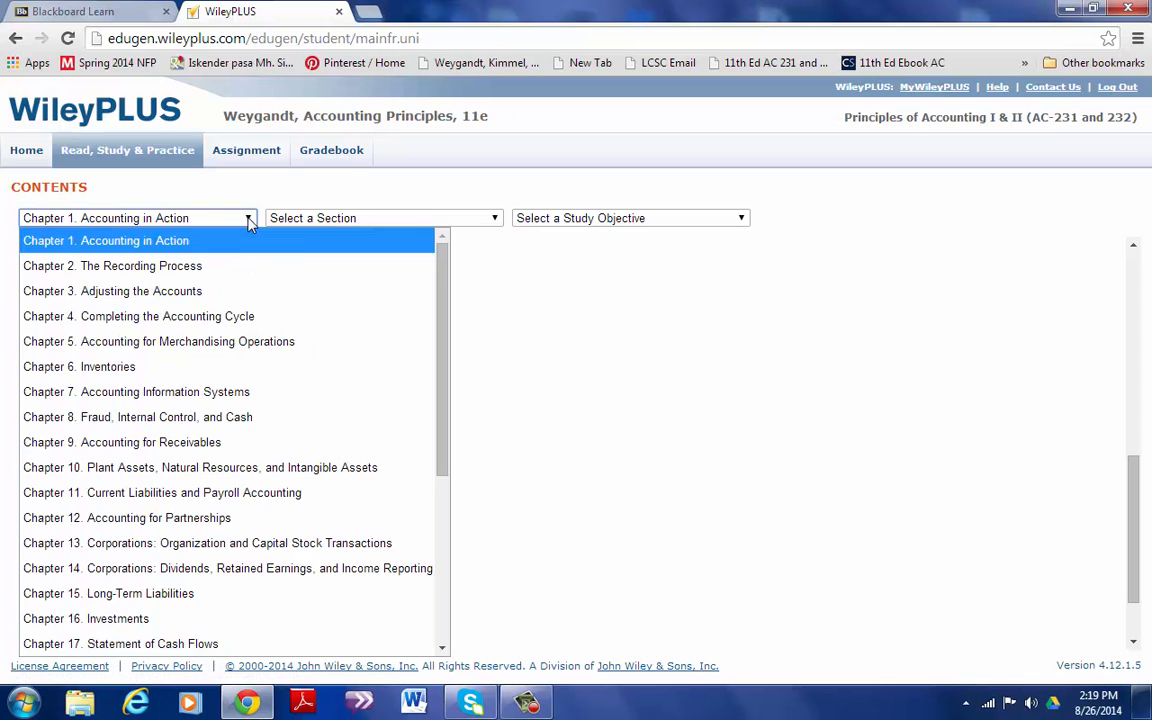
{"action": "left_click", "coordinate": [106, 240]}
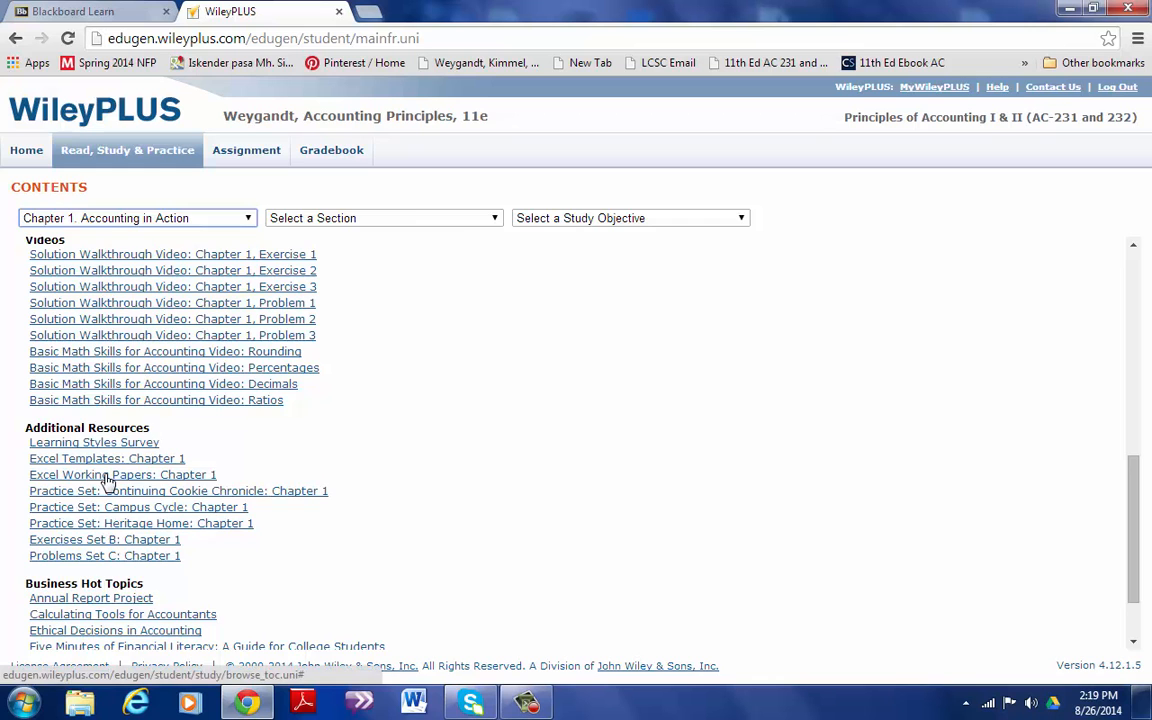
{"action": "left_click", "coordinate": [122, 474]}
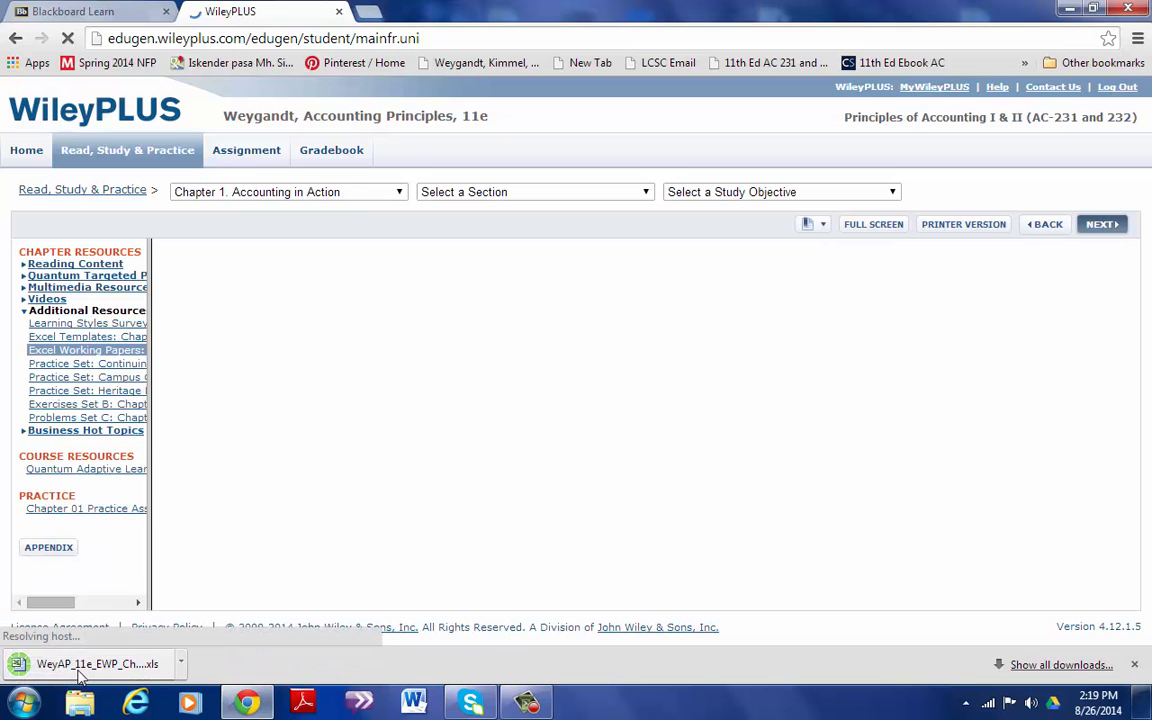
{"action": "left_click", "coordinate": [90, 664]}
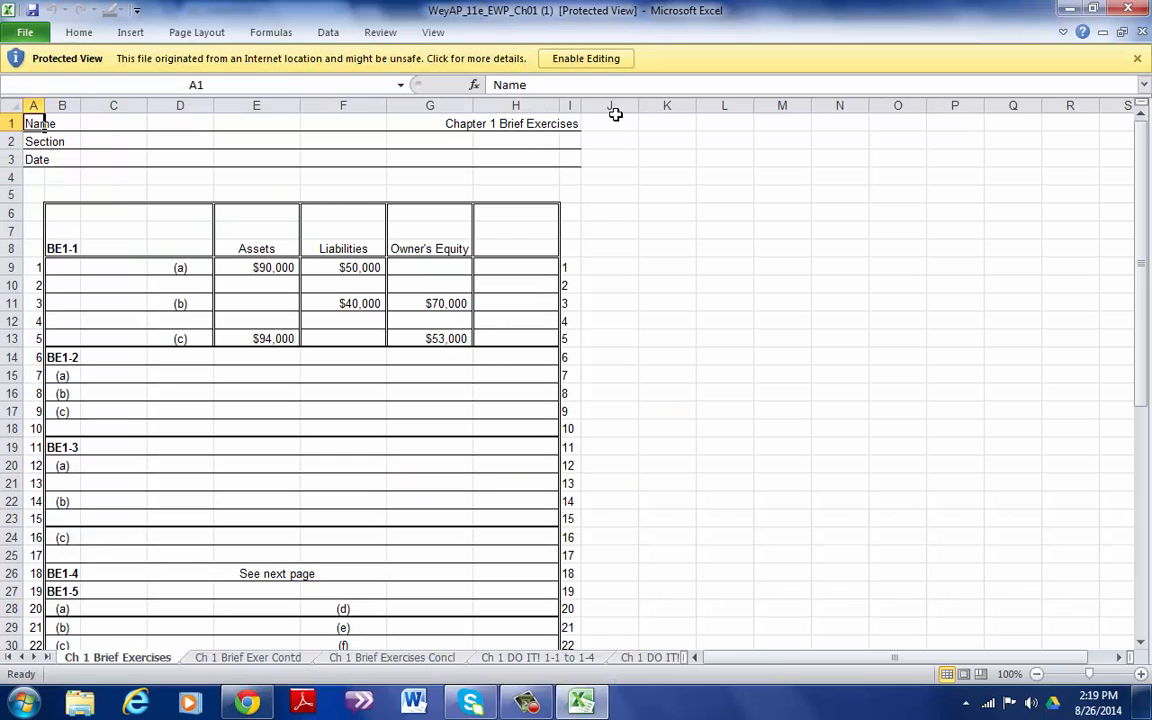
Step: Enable editing on the workbook and move through the sheet tabs to Problem 1-1A
{"action": "left_click", "coordinate": [584, 58]}
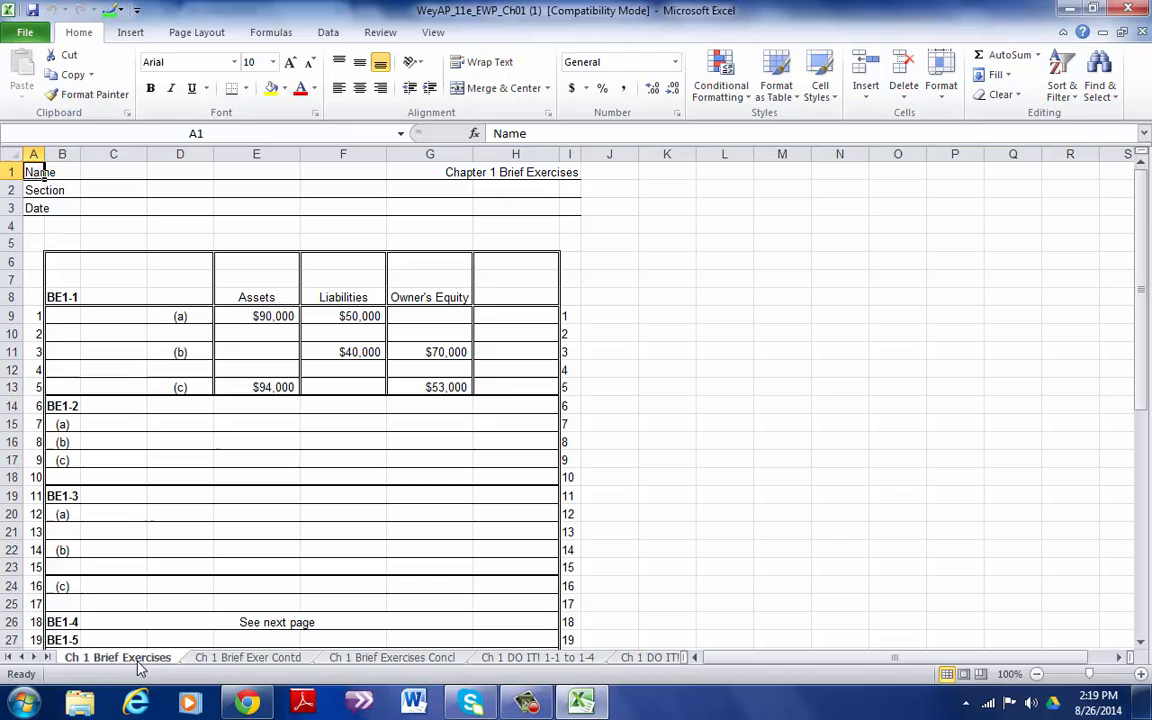
{"action": "left_click", "coordinate": [556, 656]}
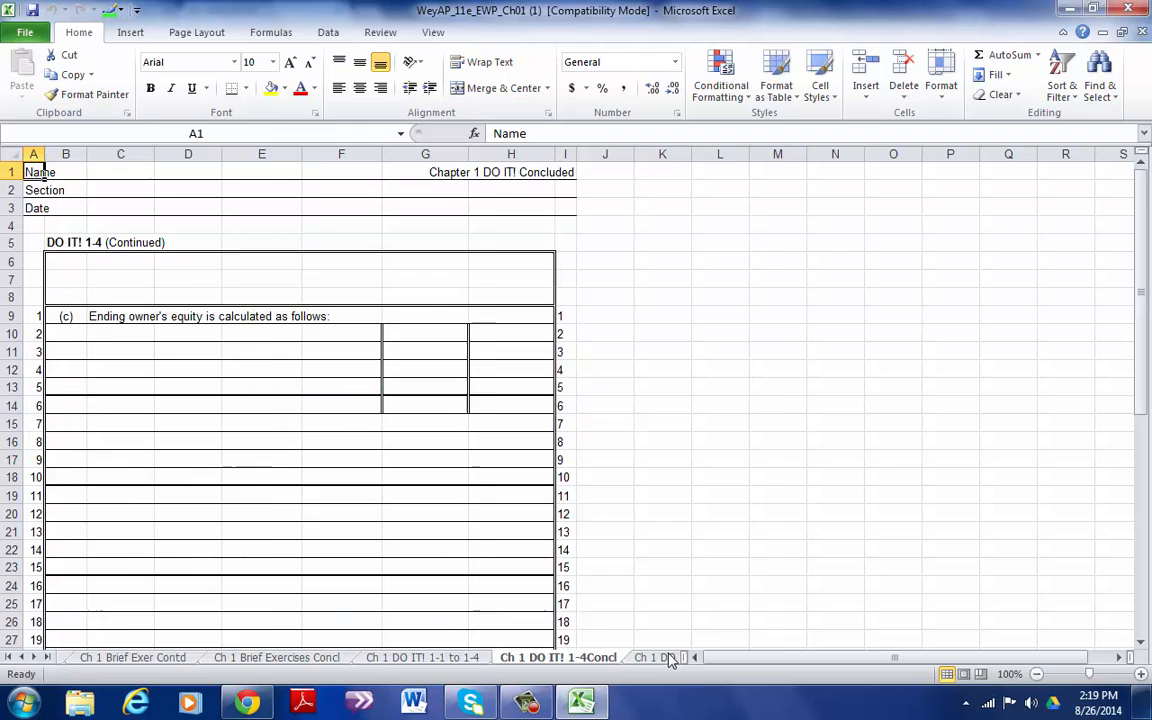
{"action": "left_click", "coordinate": [476, 656]}
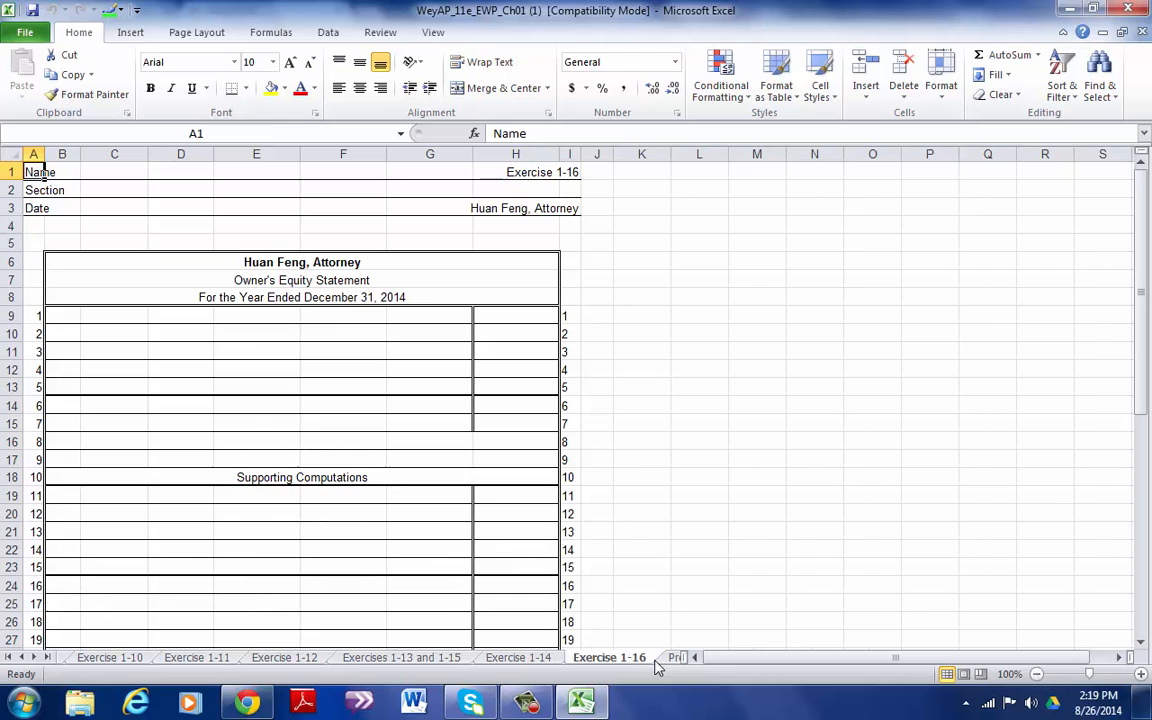
{"action": "left_click", "coordinate": [614, 656]}
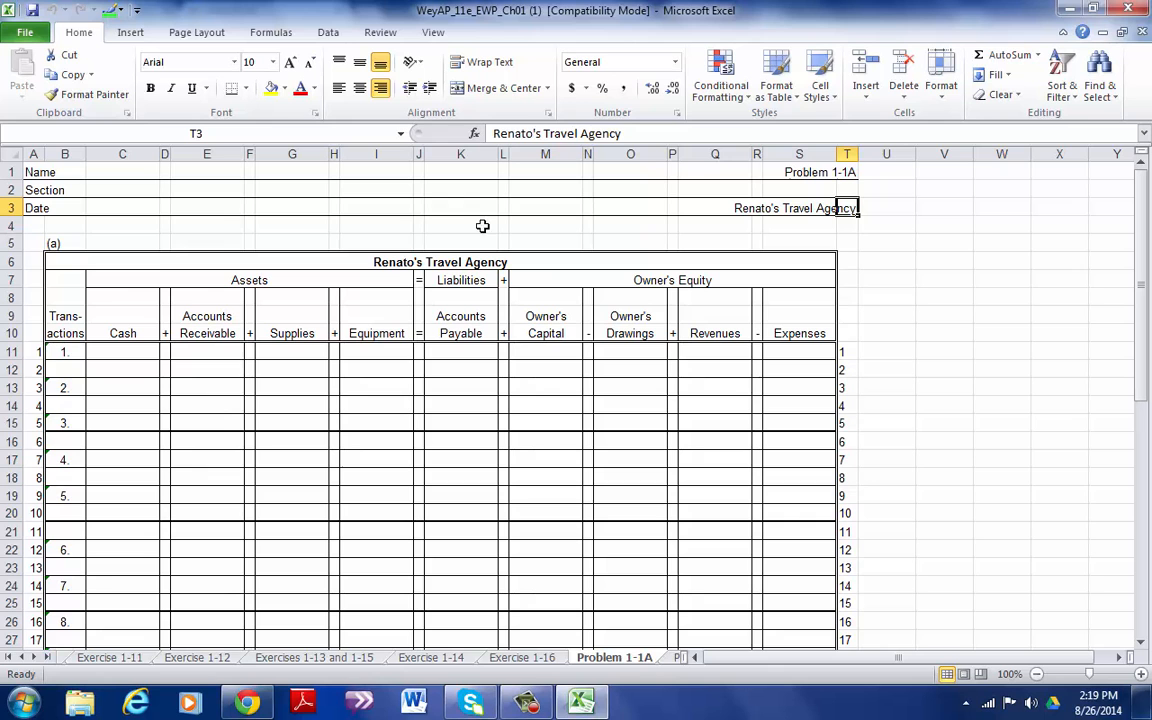
Step: Browse the Problem 1-1A Concluded, 1-2A Continued and 1-2B Continued worksheets
{"action": "left_click", "coordinate": [560, 656]}
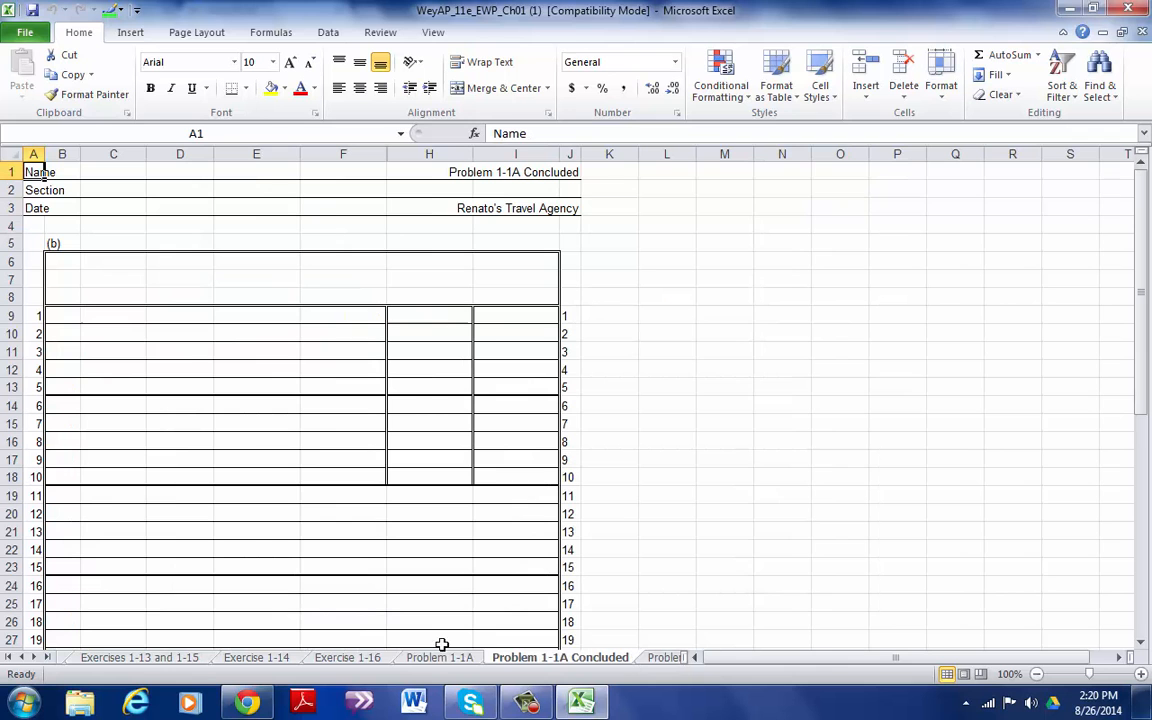
{"action": "left_click", "coordinate": [440, 656]}
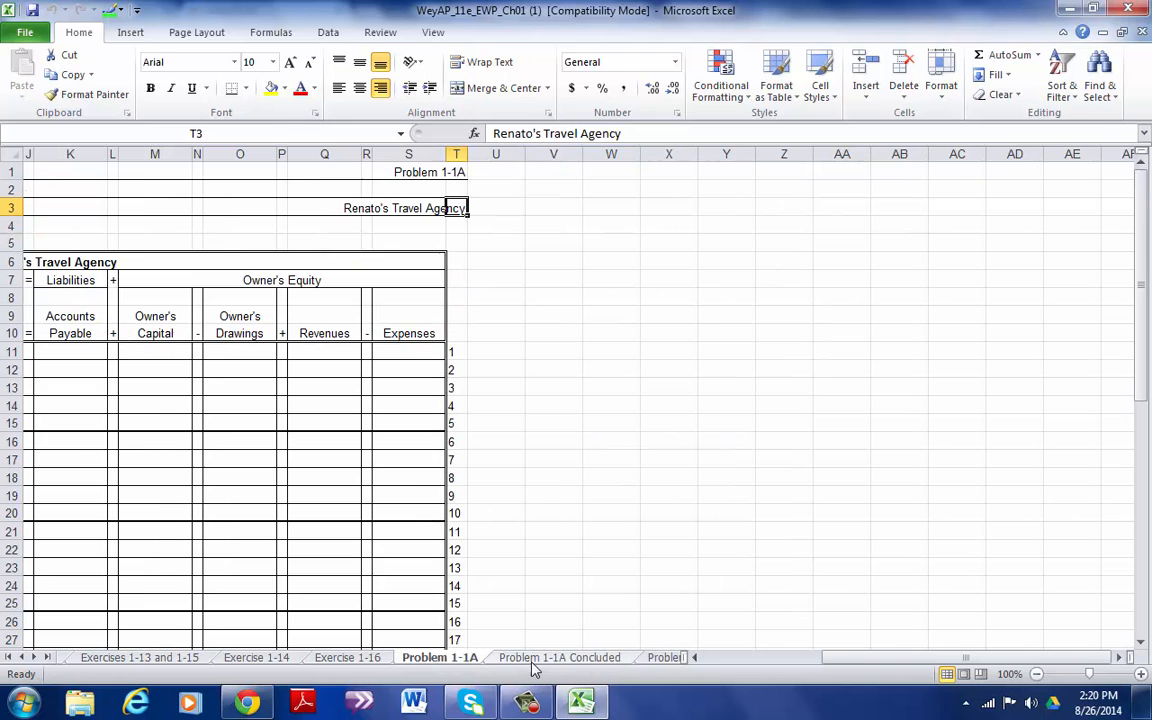
{"action": "left_click", "coordinate": [560, 656]}
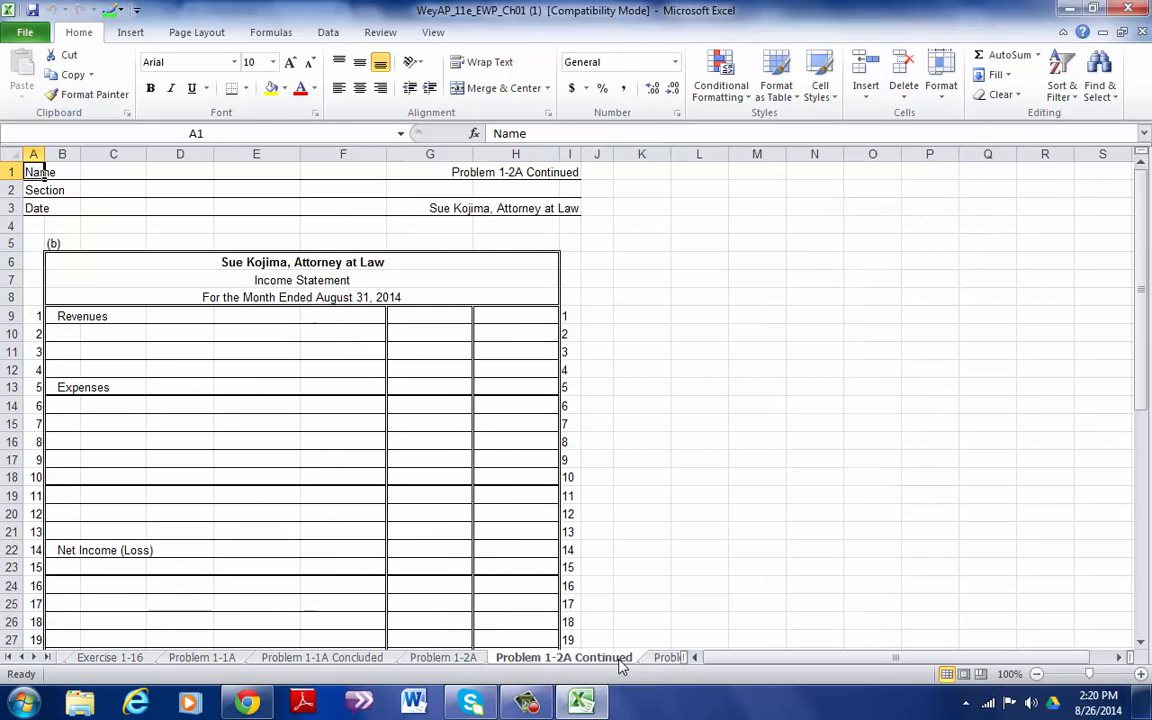
{"action": "left_click", "coordinate": [534, 656]}
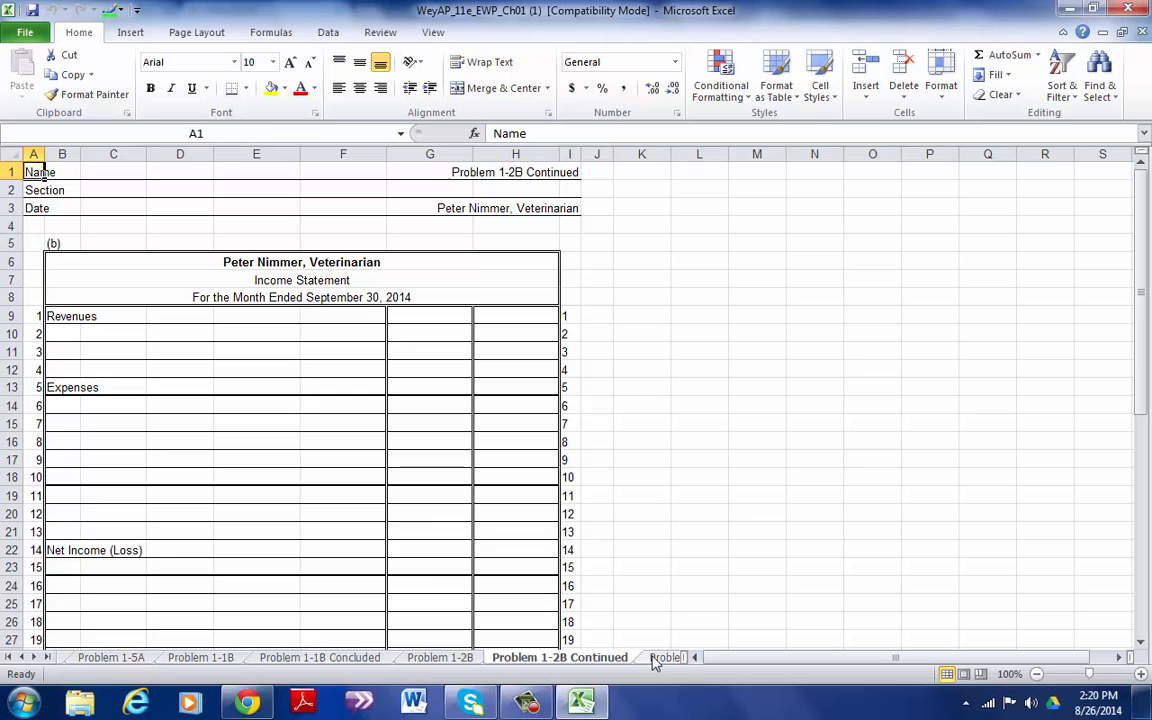
{"action": "mouse_move", "coordinate": [658, 658]}
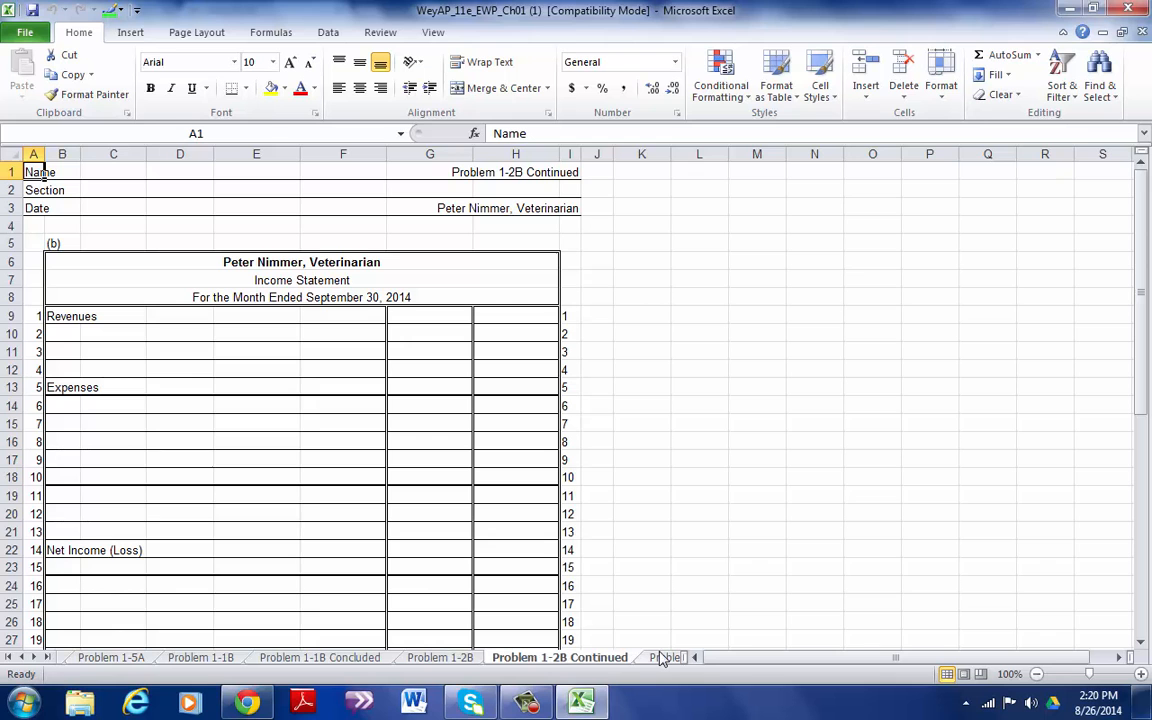
{"action": "left_click", "coordinate": [532, 656]}
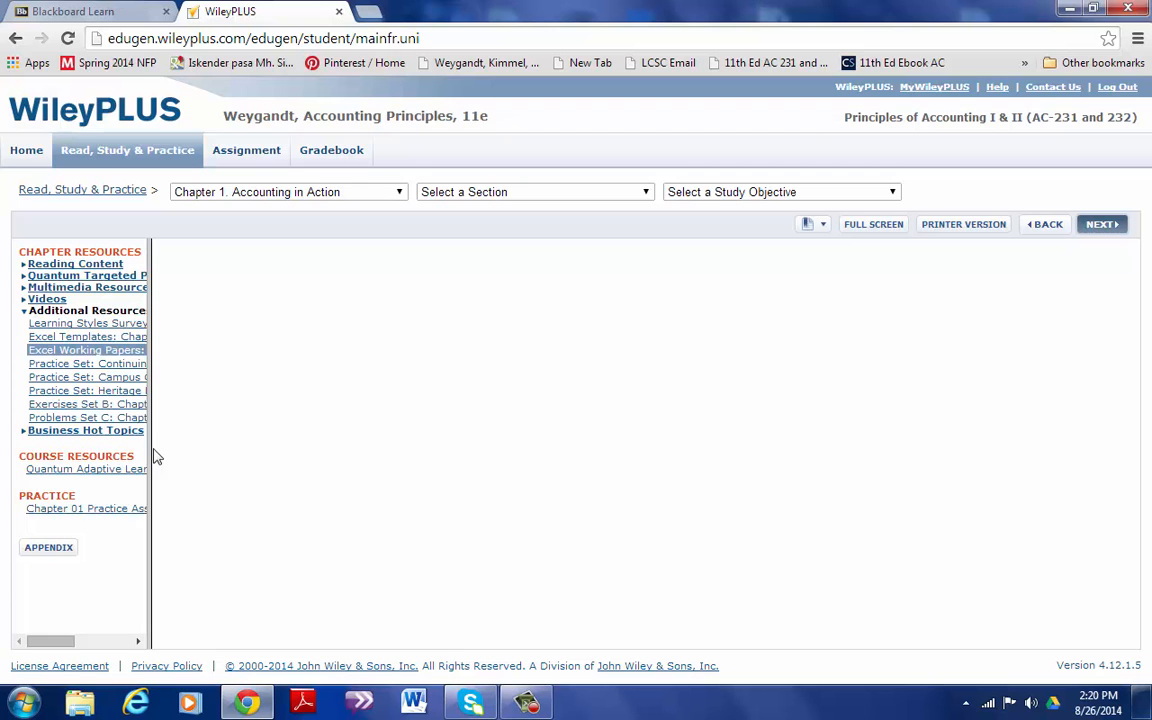
Step: From the Assignment list, open the Extra Credit Chapter 1 assignment
{"action": "left_click", "coordinate": [246, 150]}
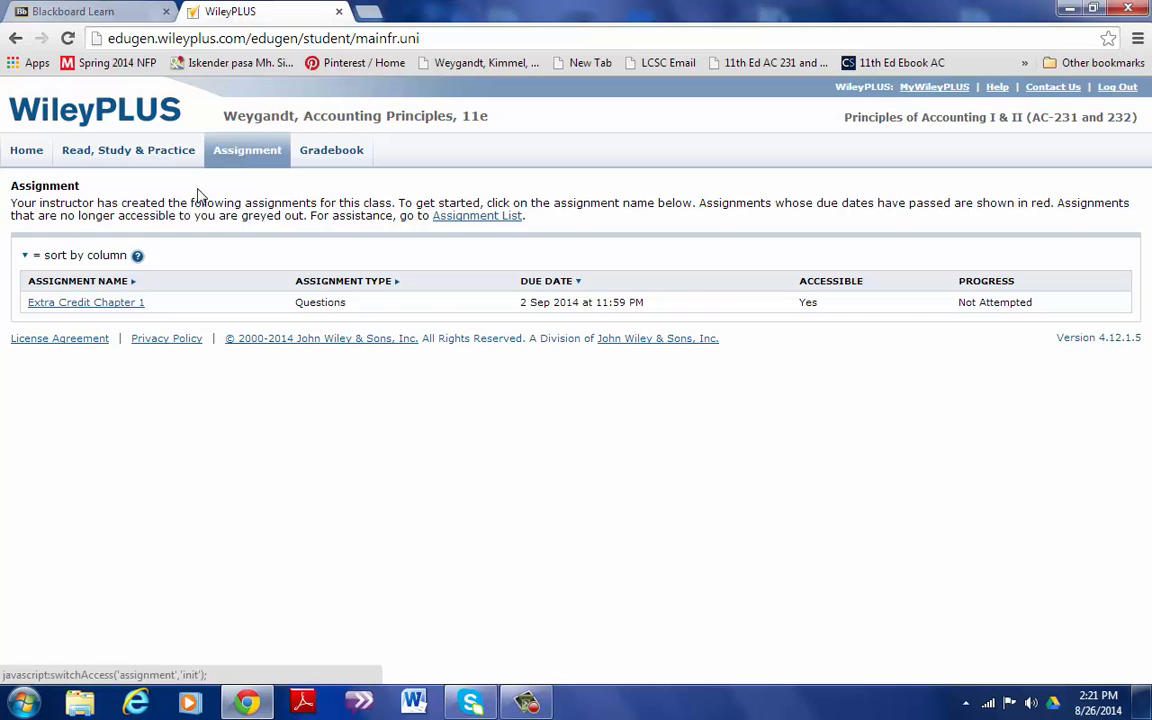
{"action": "mouse_move", "coordinate": [86, 302]}
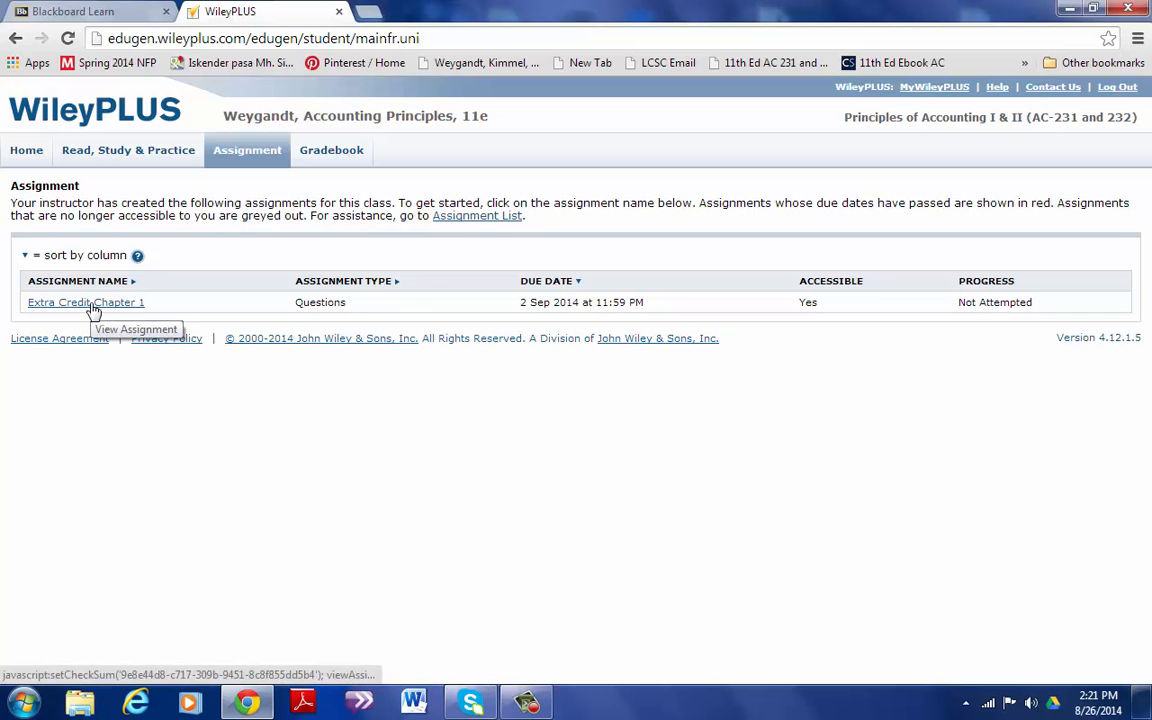
{"action": "left_click", "coordinate": [84, 302]}
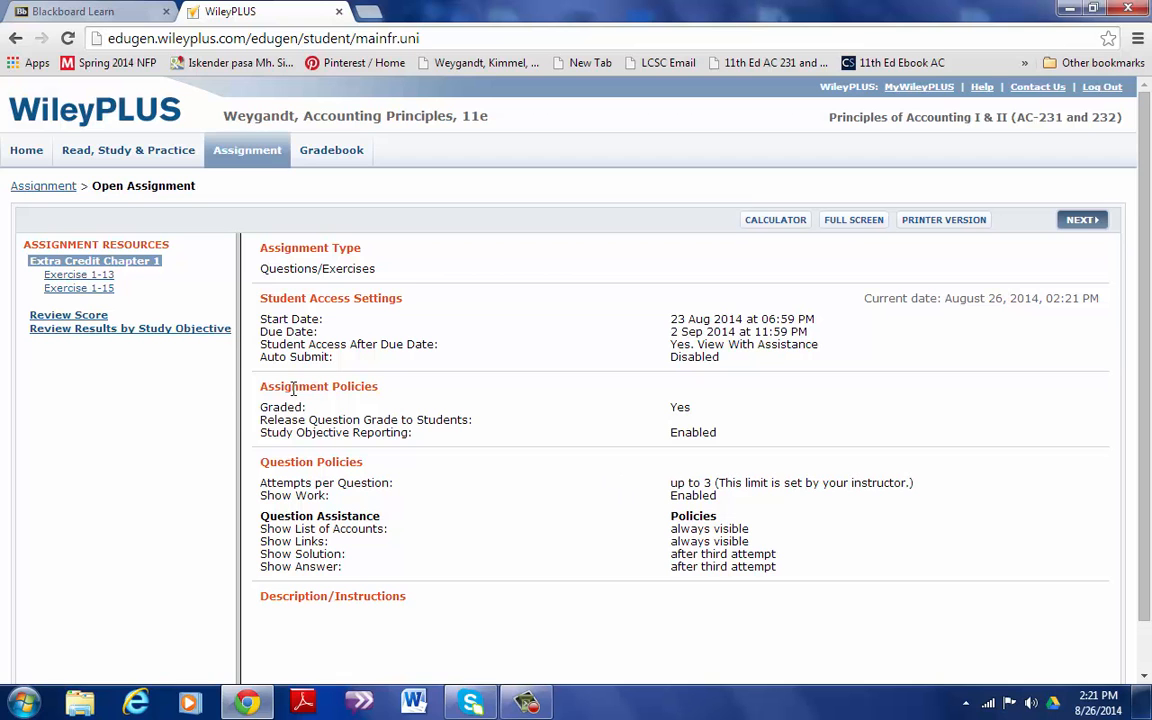
Step: In Exercise 1-15, start the income statement with Total Revenues and Ticket Revenue 415367
{"action": "left_click", "coordinate": [78, 288]}
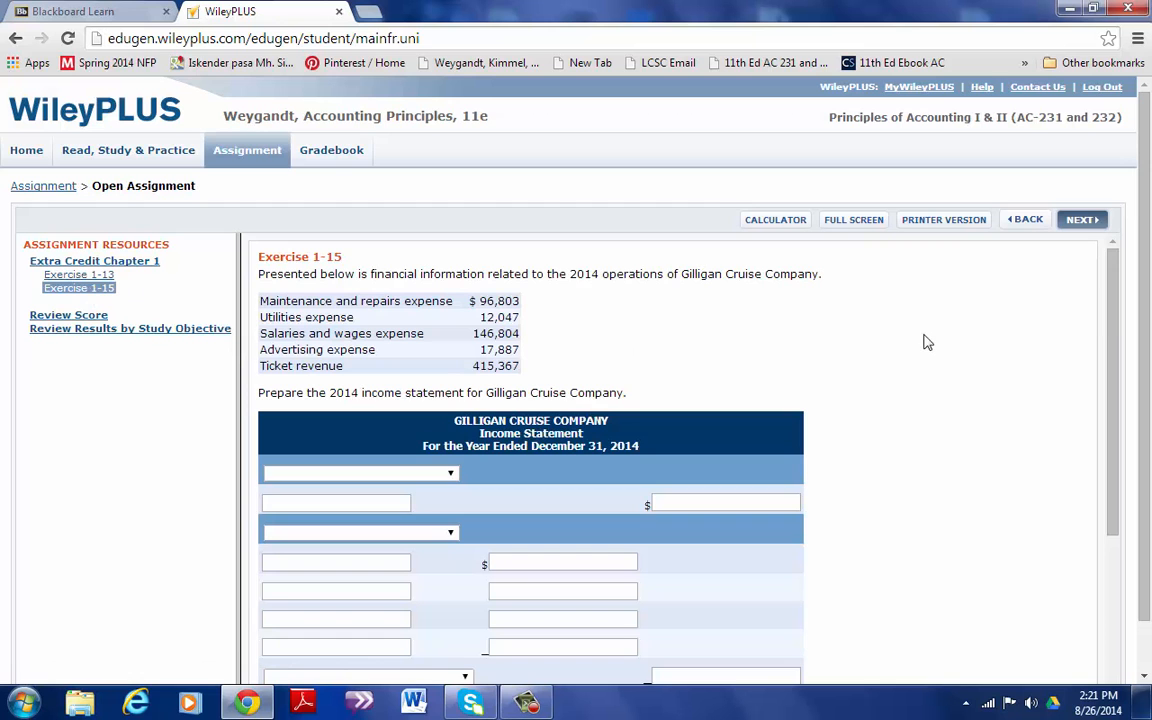
{"action": "scroll", "scroll_direction": "down", "scroll_amount": 3}
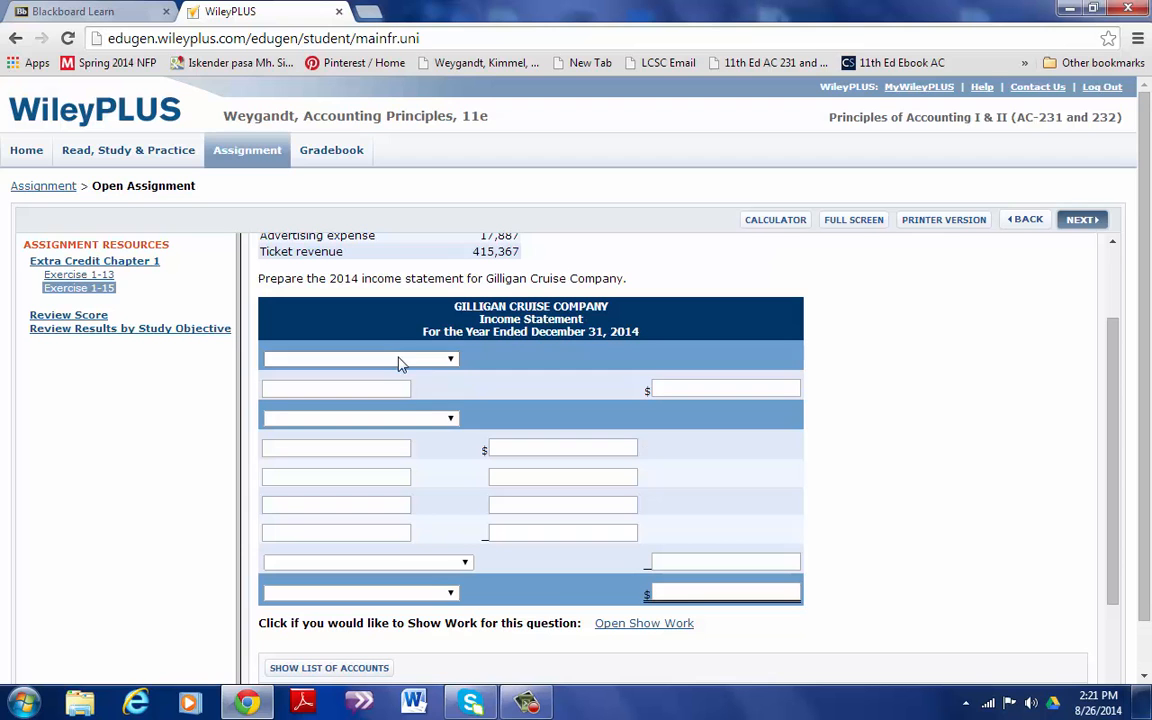
{"action": "left_click", "coordinate": [360, 358]}
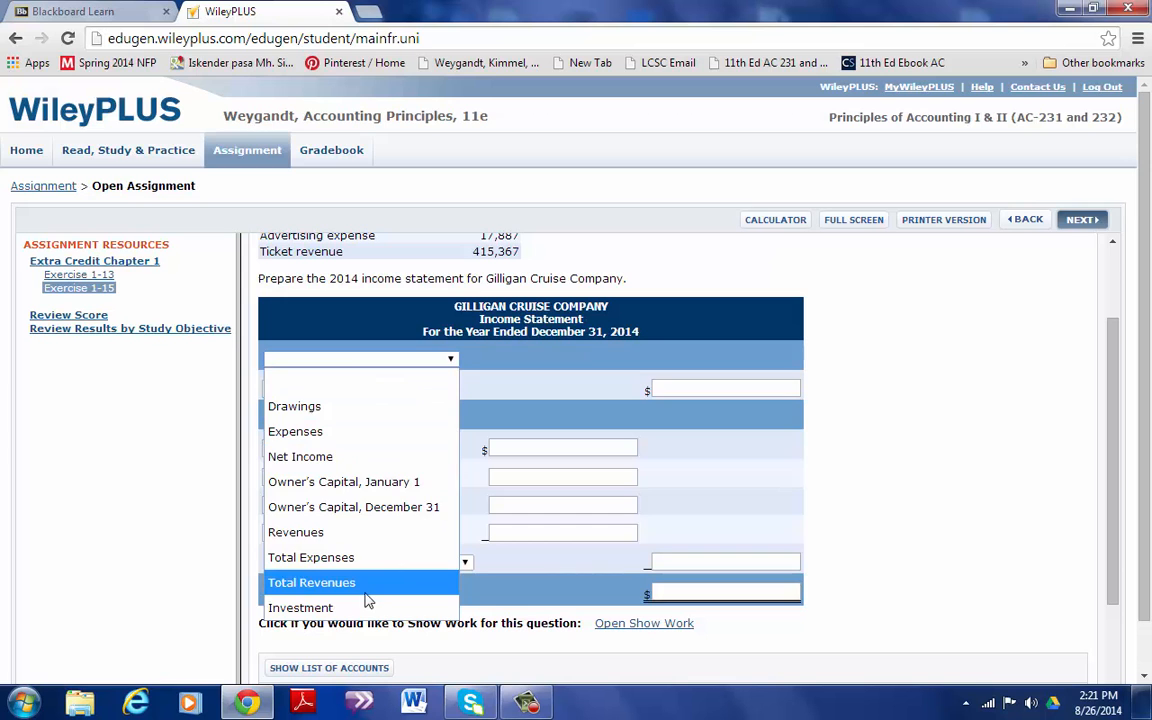
{"action": "left_click", "coordinate": [312, 582]}
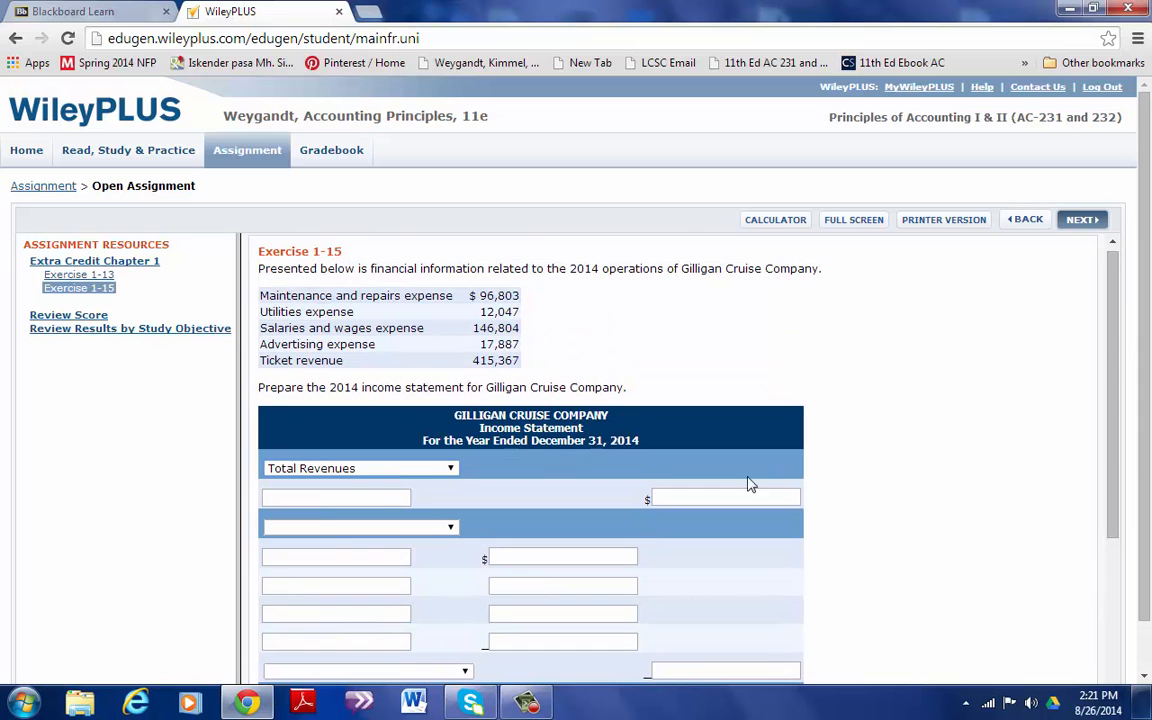
{"action": "type", "text": "Ticket Revenue"}
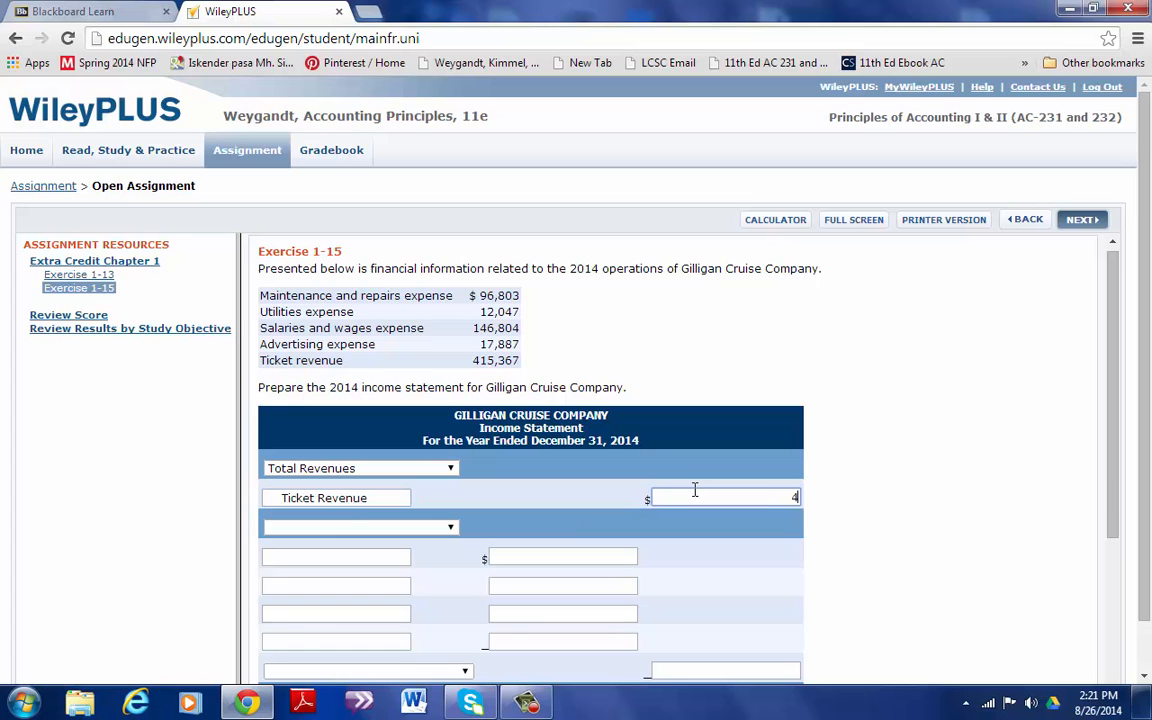
{"action": "type", "text": "415367"}
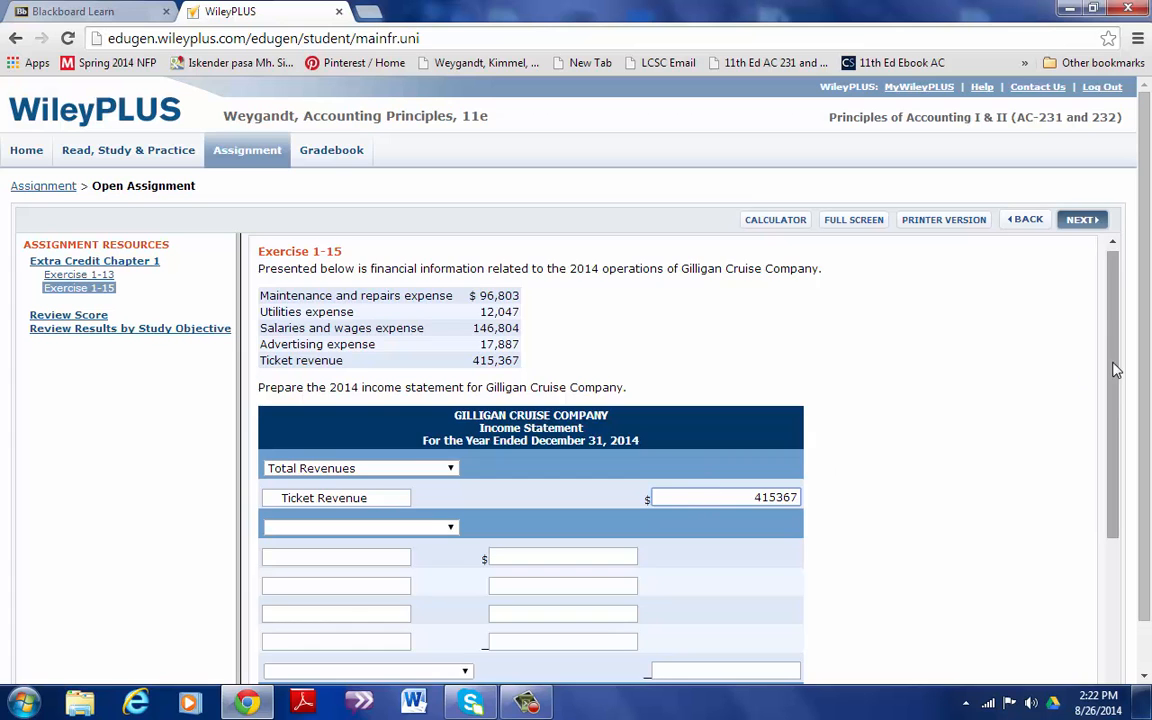
{"action": "scroll", "scroll_direction": "down", "scroll_amount": 3}
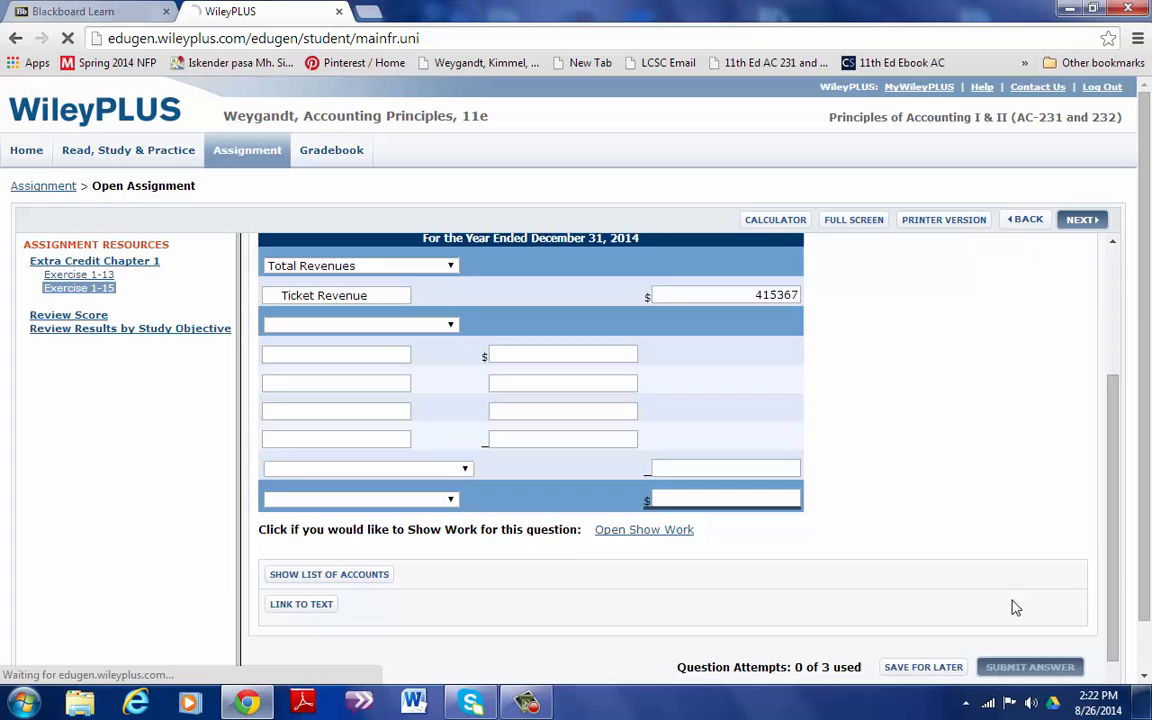
Step: Submit the answer for grading, then add an Expenses heading with Utilities Expense 12047
{"action": "left_click", "coordinate": [1028, 668]}
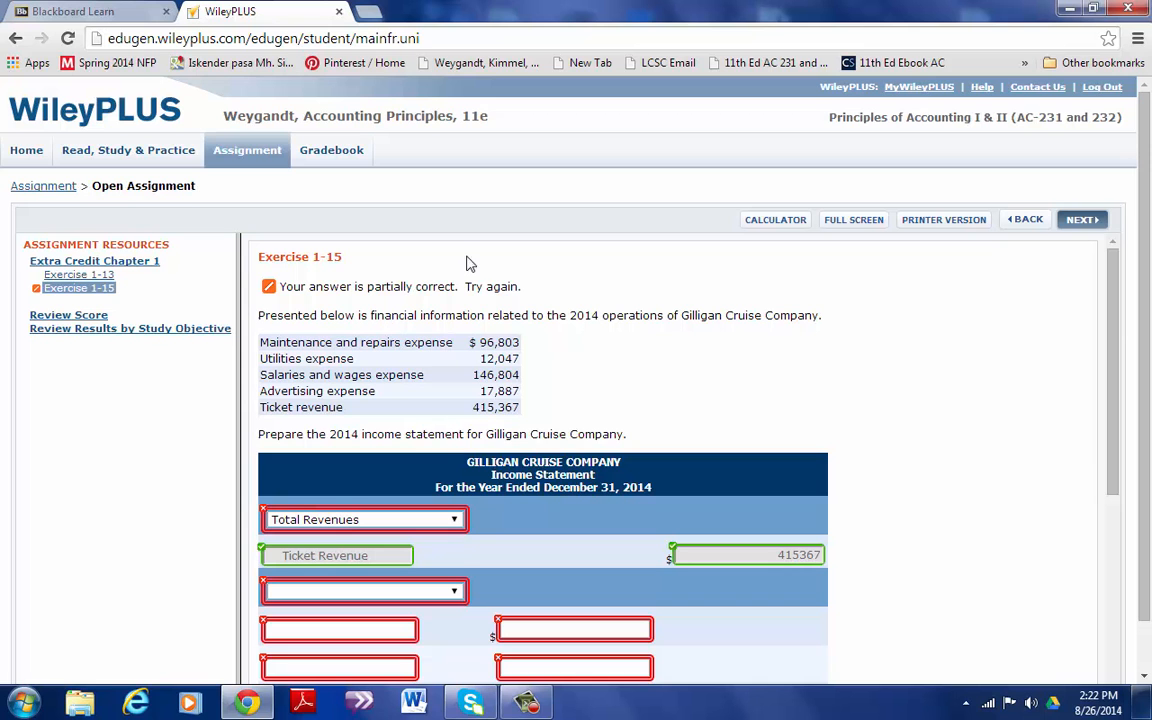
{"action": "scroll", "scroll_direction": "down", "scroll_amount": 3}
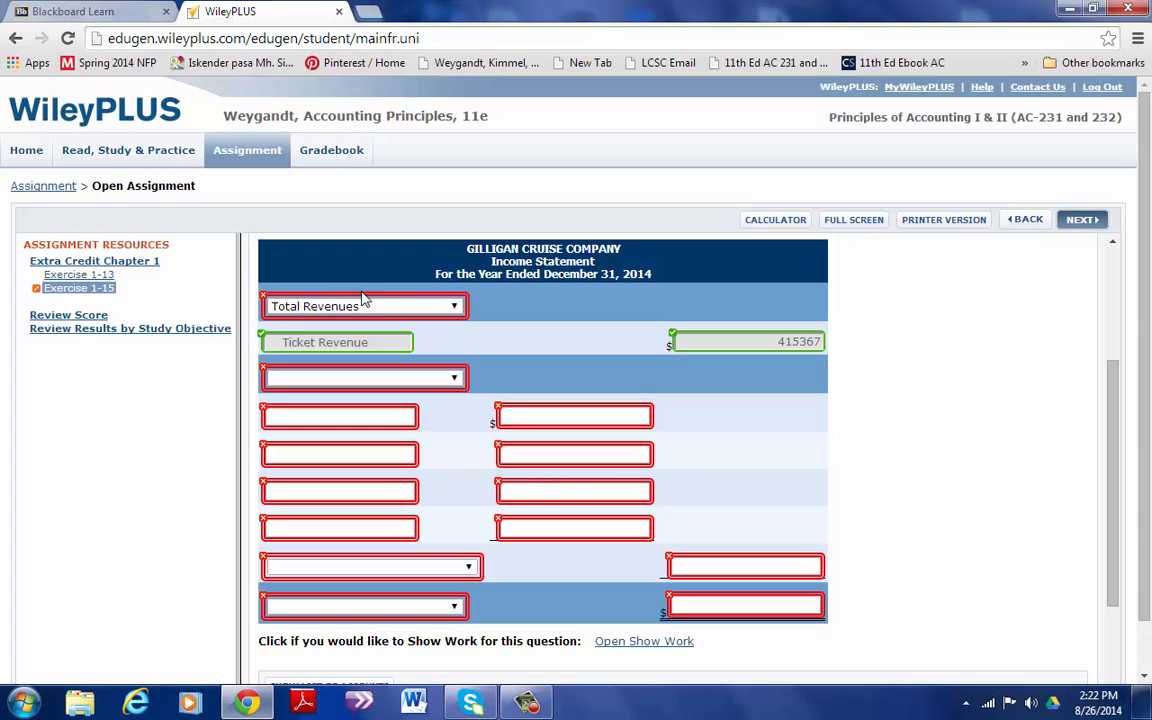
{"action": "mouse_move", "coordinate": [344, 360]}
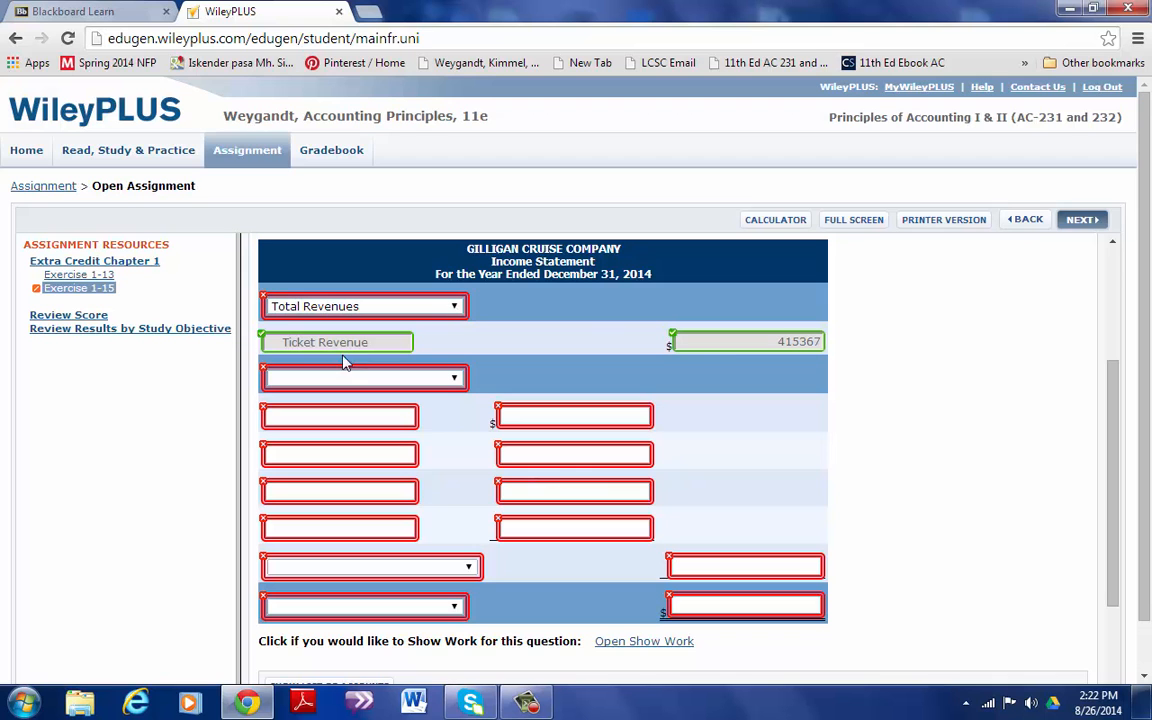
{"action": "left_click", "coordinate": [360, 376]}
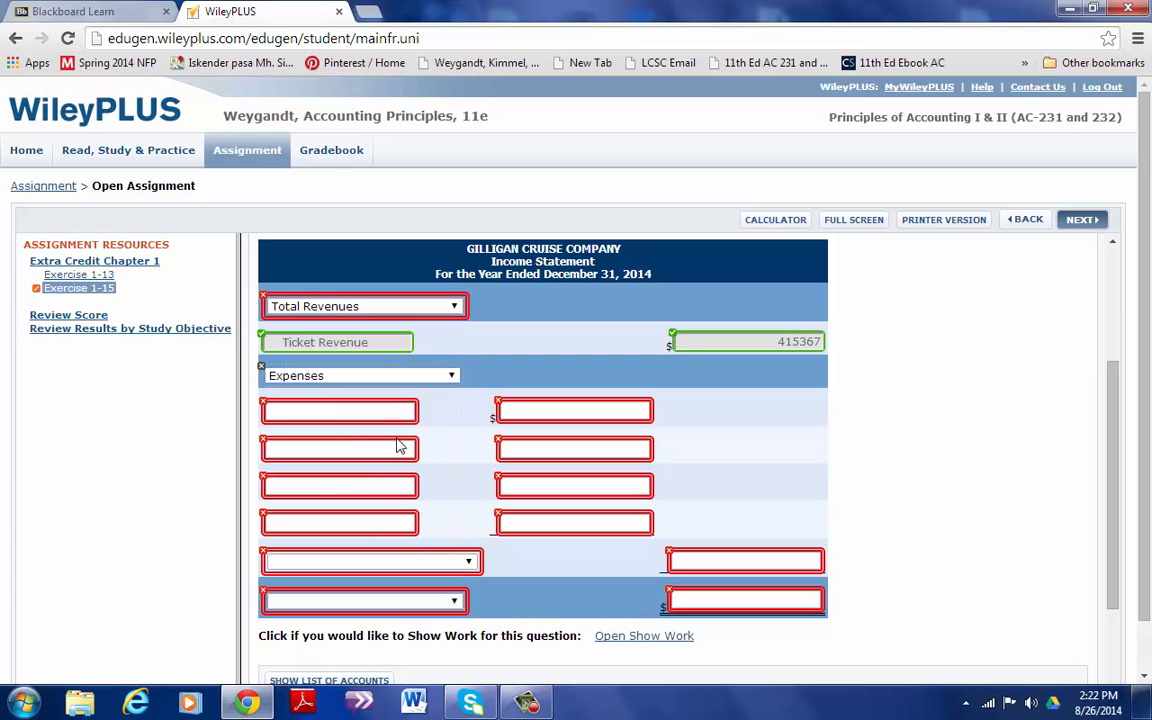
{"action": "scroll", "scroll_direction": "down", "scroll_amount": 3}
{"action": "type", "text": "12047"}
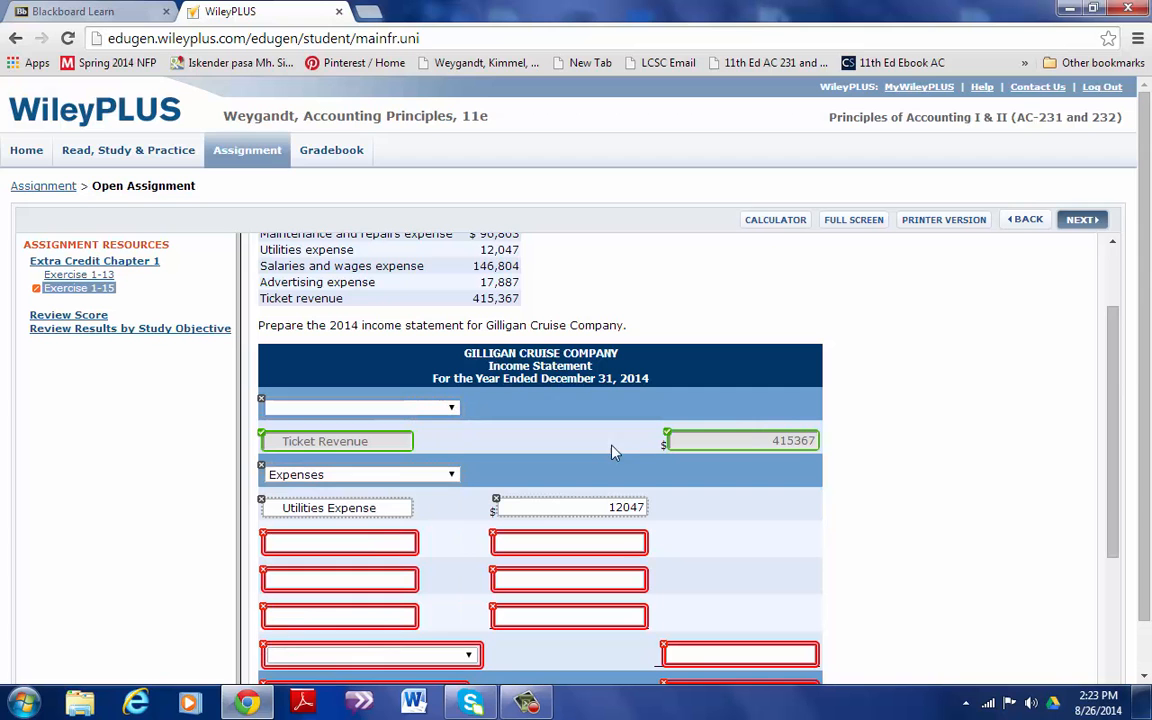
Step: Review the graded income statement fields, then return to the Blackboard Assignments/Cases list
{"action": "scroll", "scroll_direction": "down", "scroll_amount": 3}
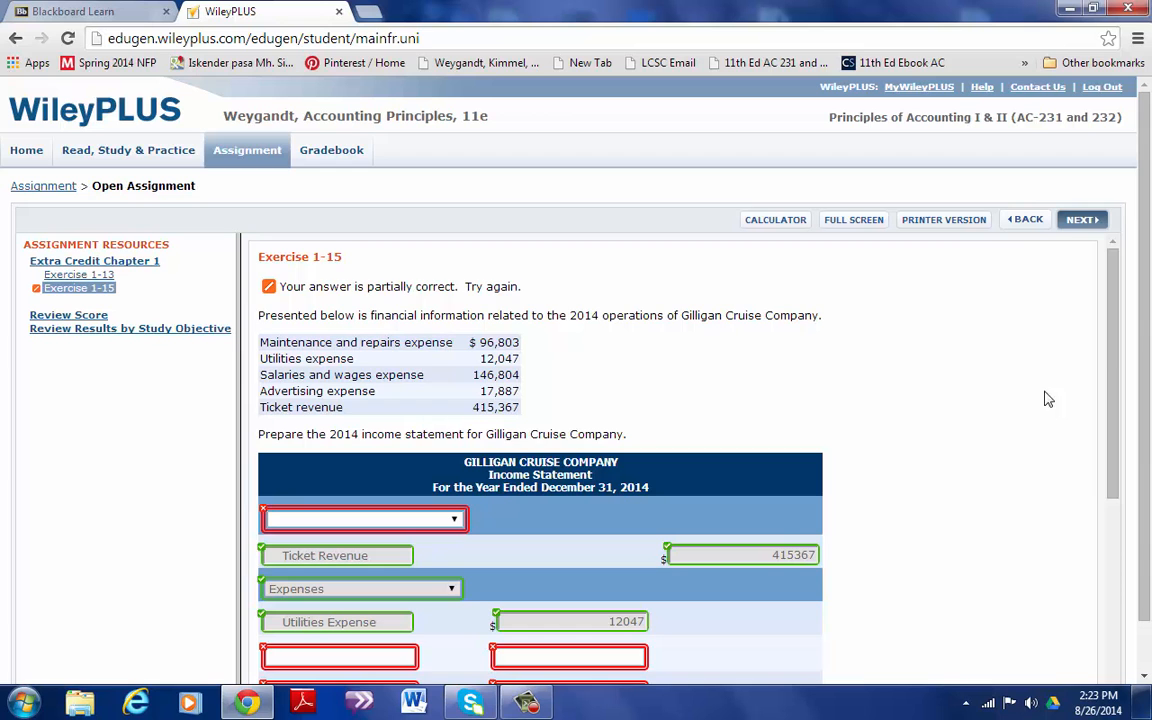
{"action": "scroll", "scroll_direction": "down", "scroll_amount": 3}
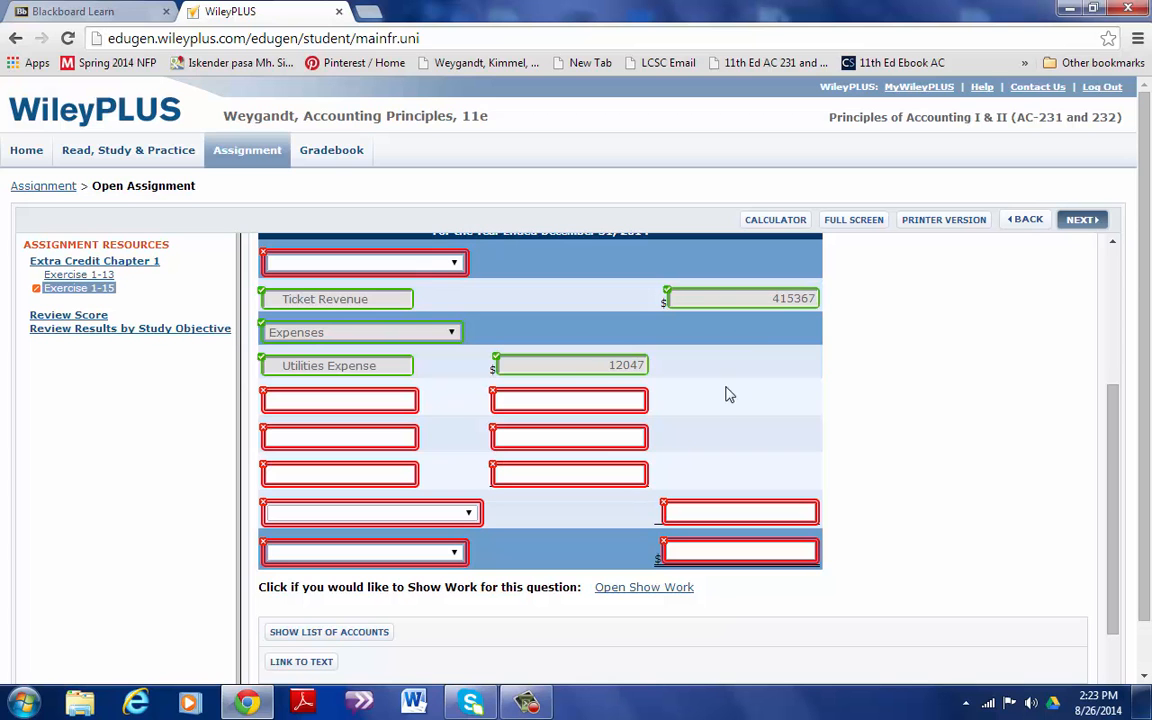
{"action": "scroll", "scroll_direction": "up", "scroll_amount": 3}
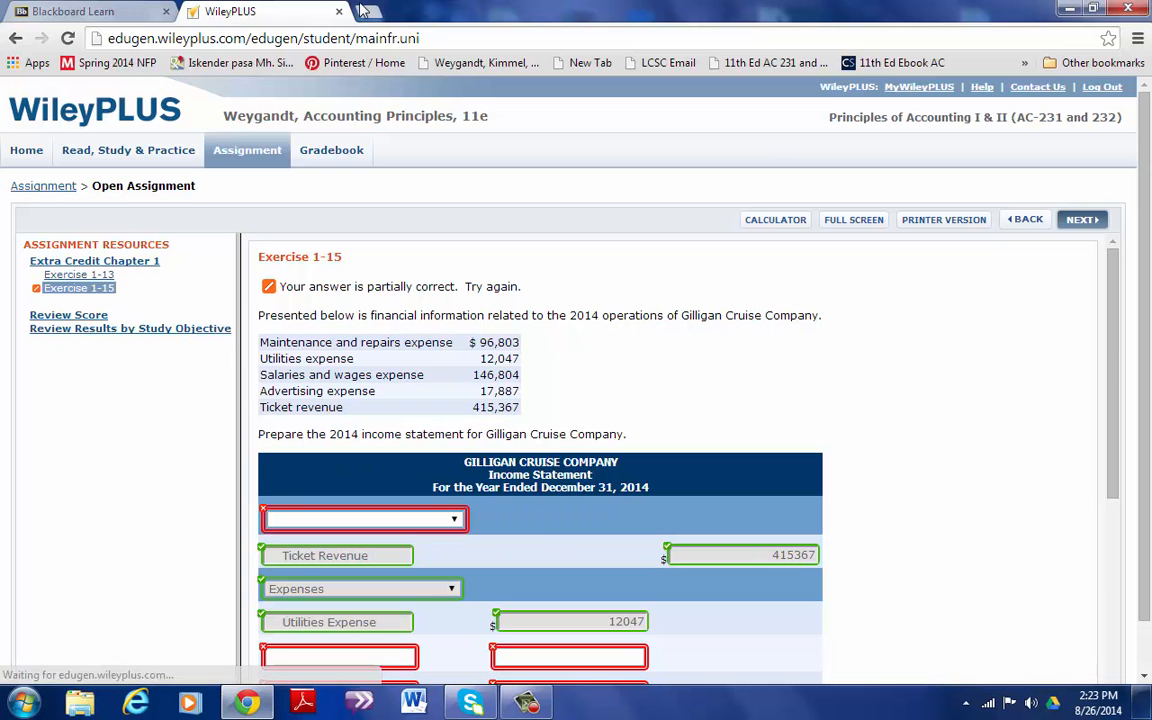
{"action": "left_click", "coordinate": [90, 12]}
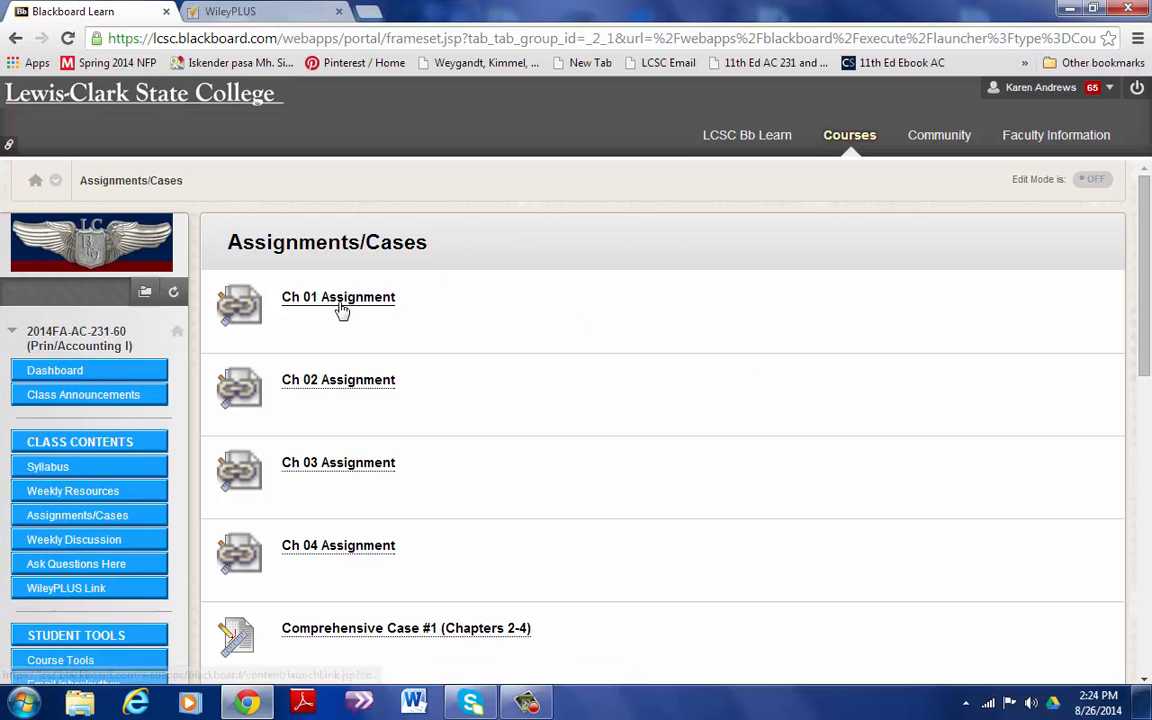
Step: View the Ch 01 Assignment item on the Assignments/Cases page
{"action": "left_click", "coordinate": [338, 296]}
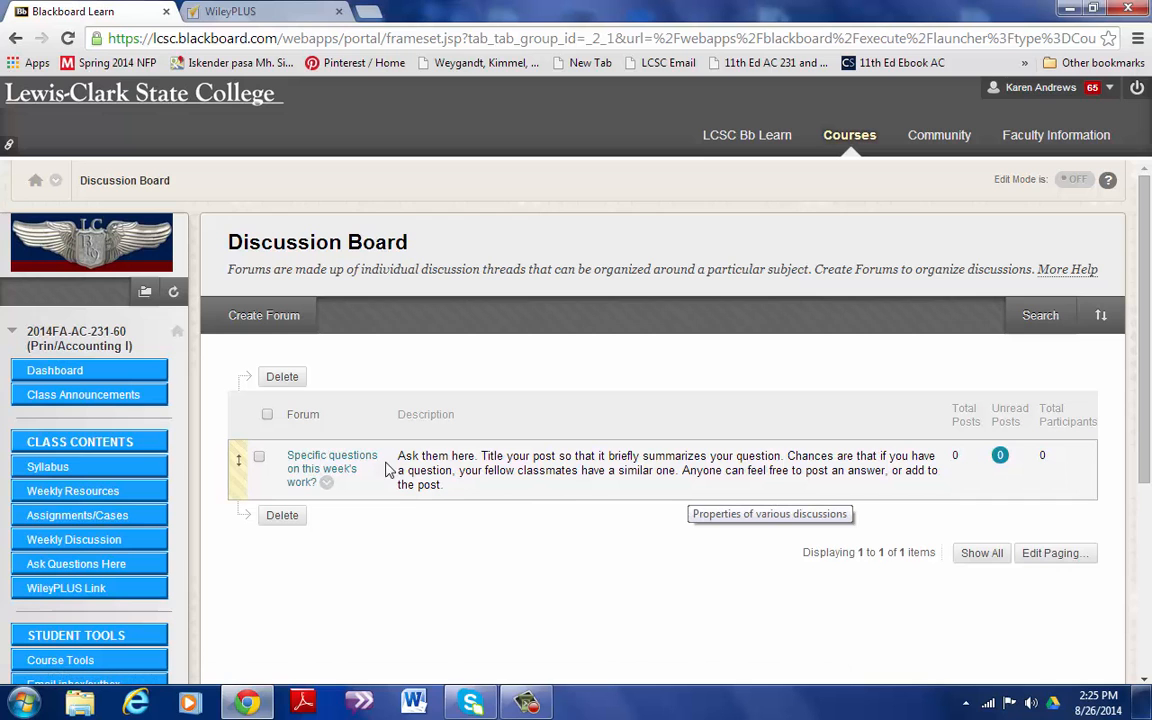
{"action": "mouse_move", "coordinate": [1144, 276]}
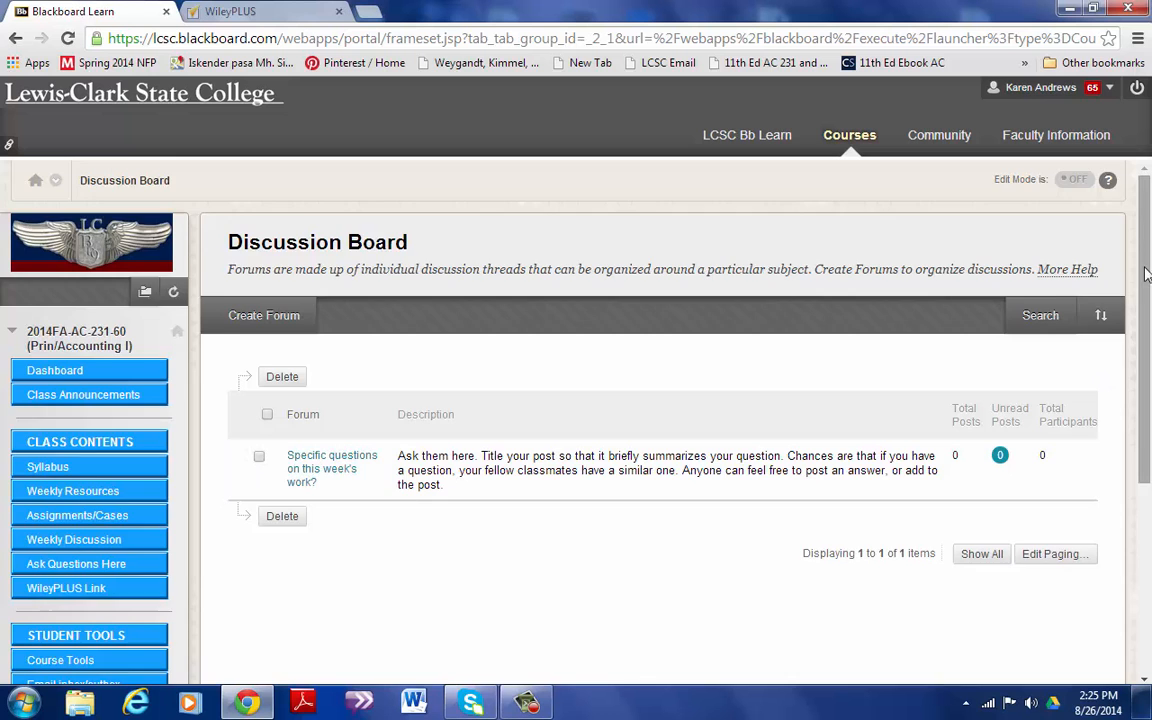
Step: Scroll down the Discussion Board past the weekly questions forum
{"action": "scroll", "scroll_direction": "down", "scroll_amount": 3}
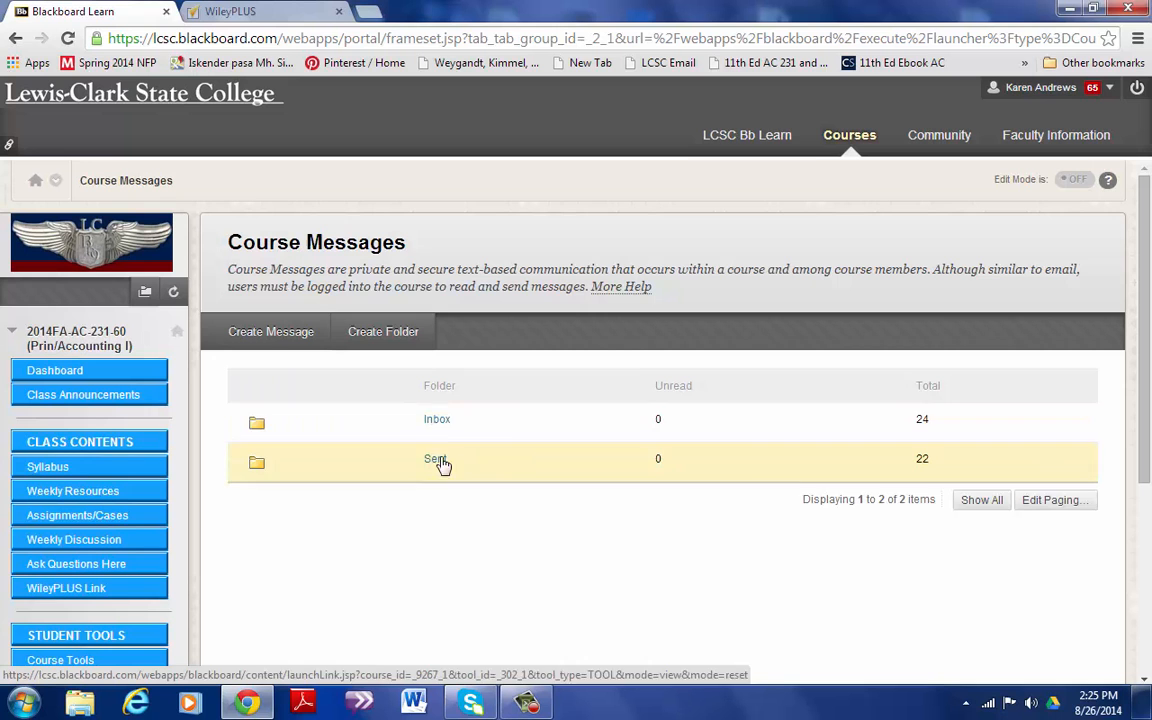
Step: Start a new course message addressed to every course member via Select All
{"action": "left_click", "coordinate": [270, 332]}
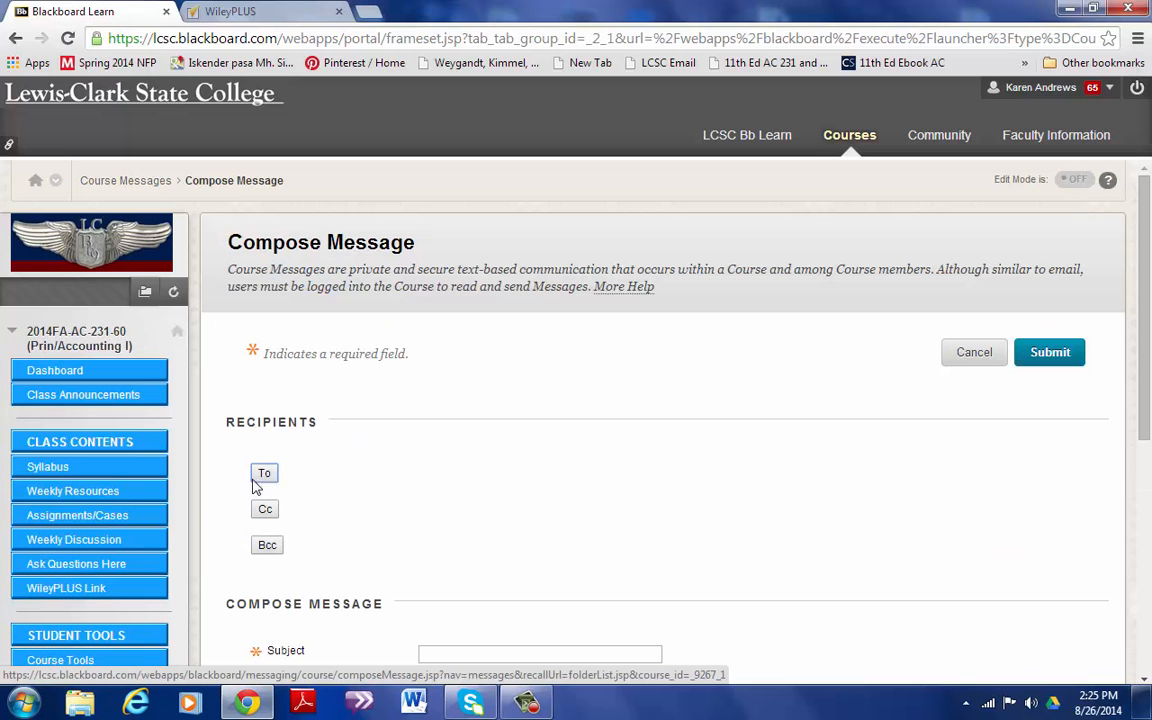
{"action": "left_click", "coordinate": [264, 472]}
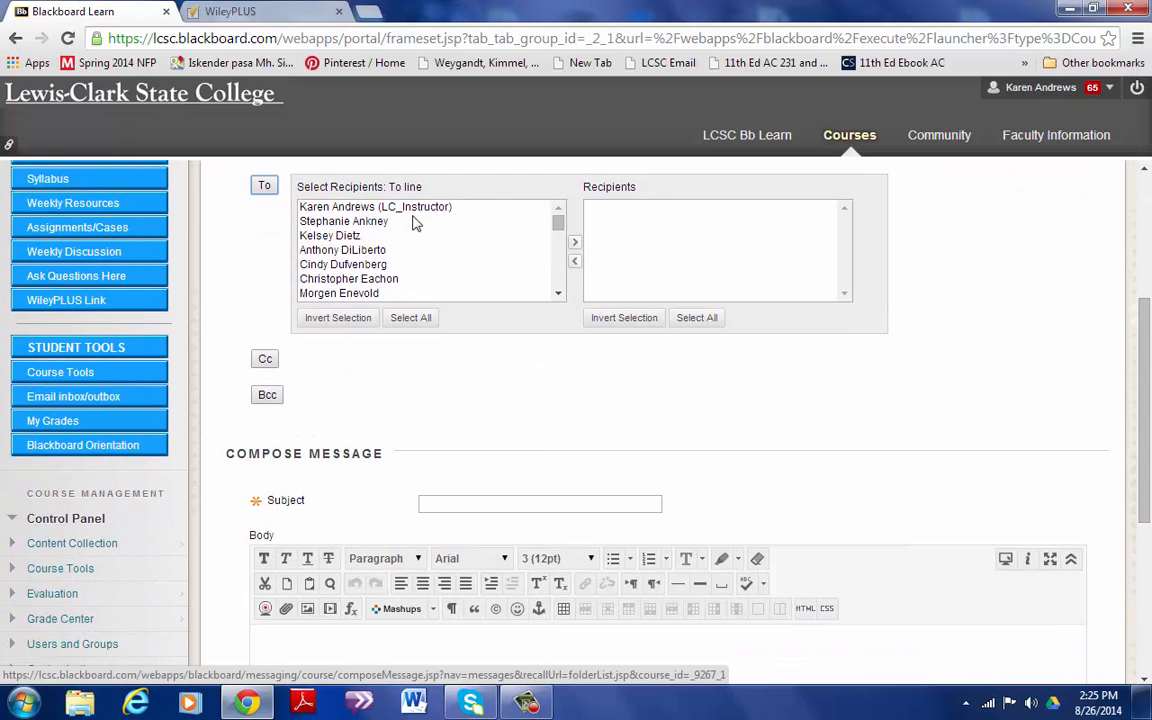
{"action": "left_click", "coordinate": [410, 316]}
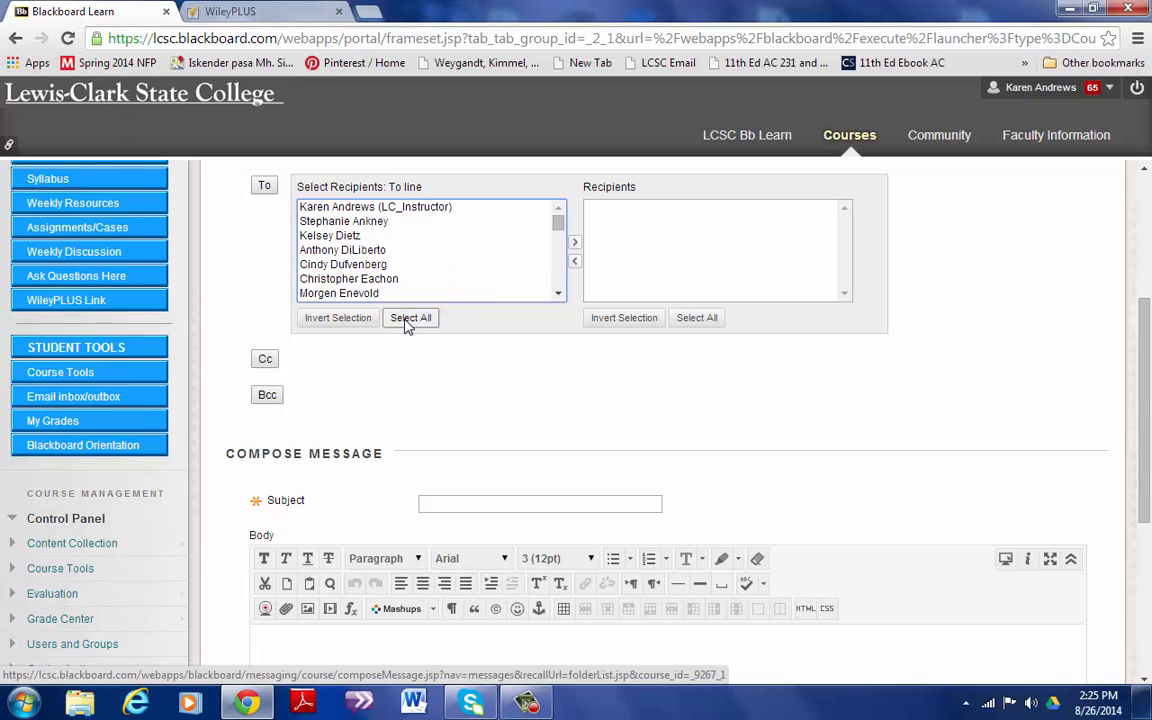
{"action": "left_click", "coordinate": [410, 316]}
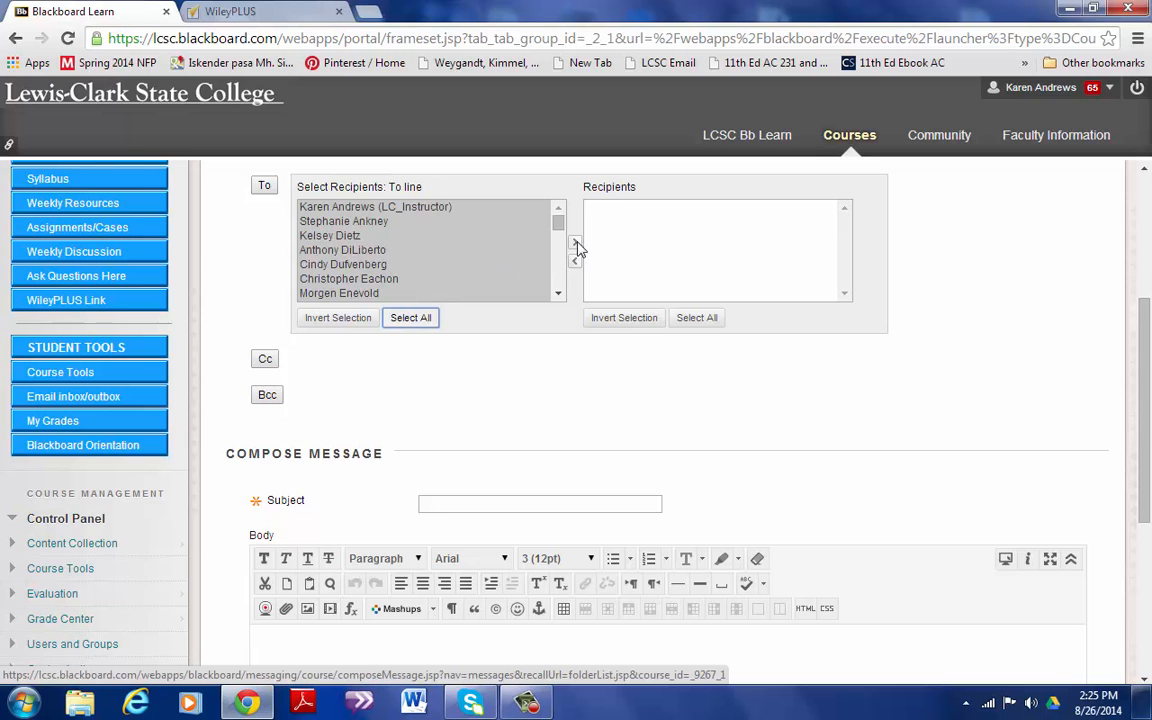